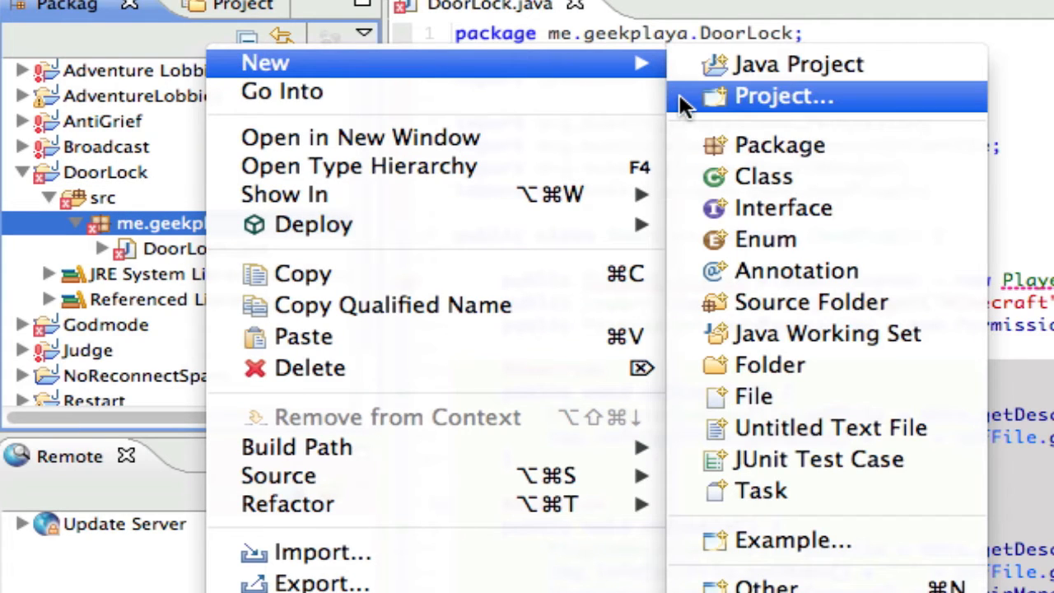
mouse_move(789, 176)
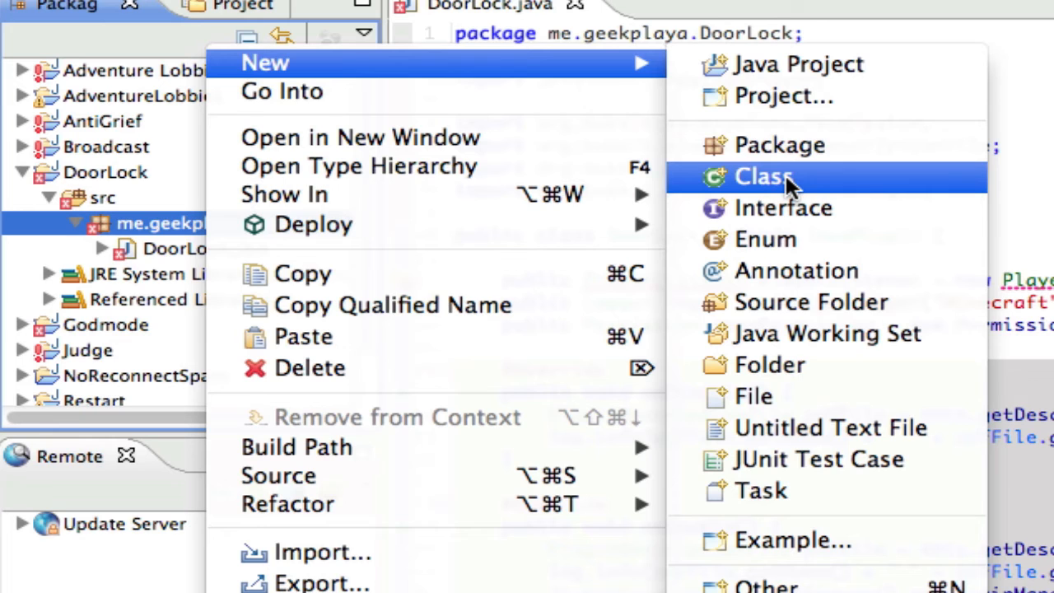
Step: Create the new class PlayerListener in the me.geekplaya.DoorLock package
click(762, 176)
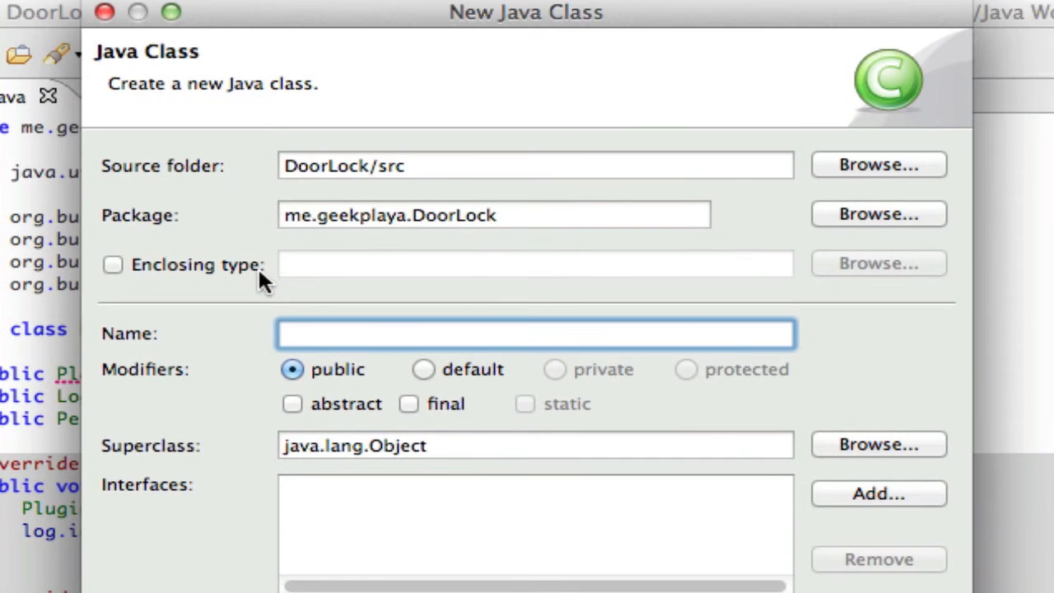
text(PlayerList)
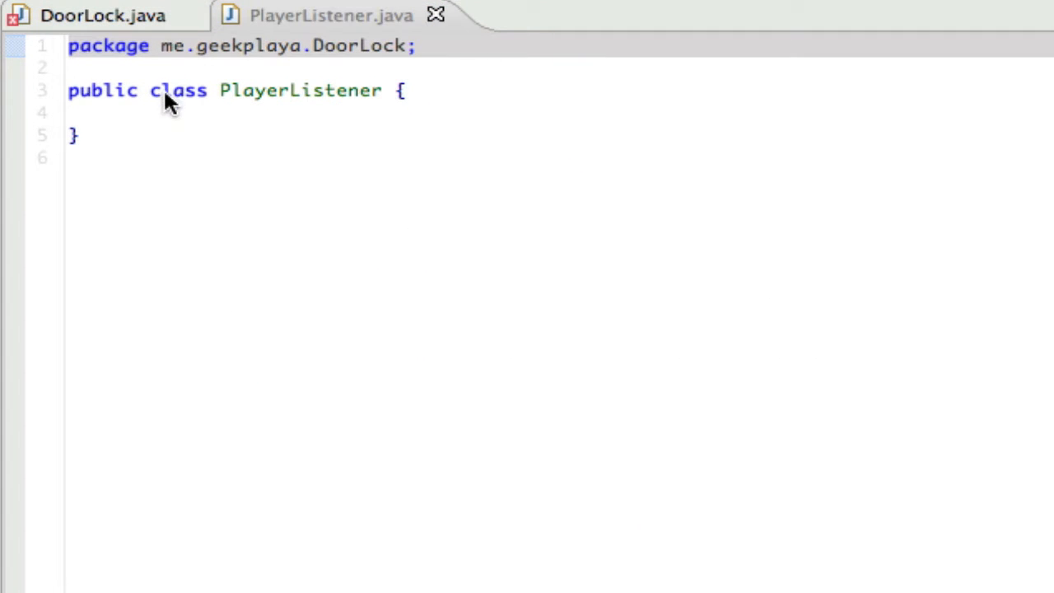
Step: Declare the field 'public DoorLock plugin;' in the class body and save
click(362, 112)
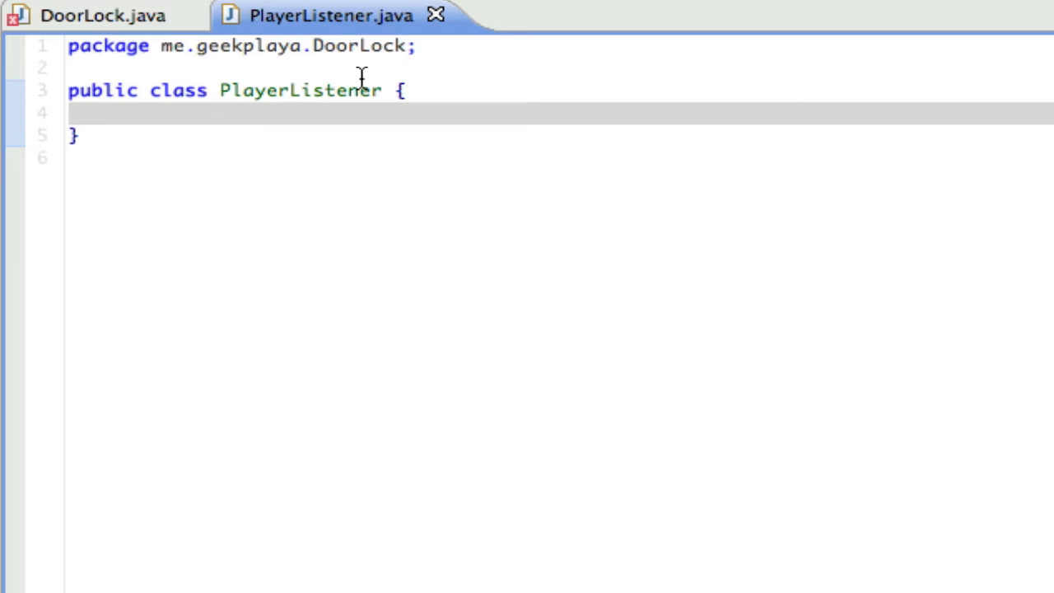
mouse_move(410, 107)
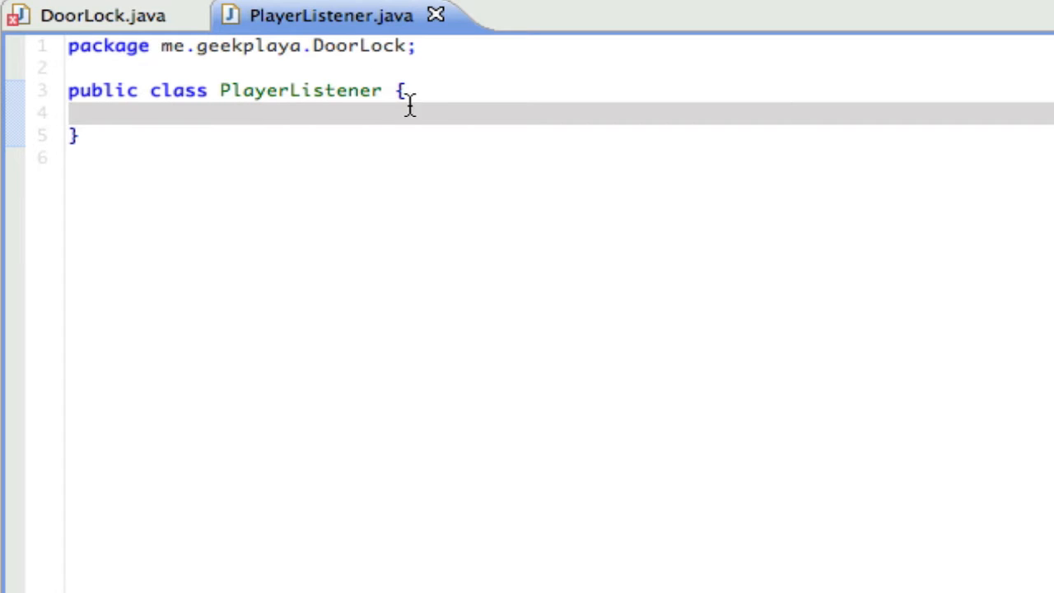
key(Return)
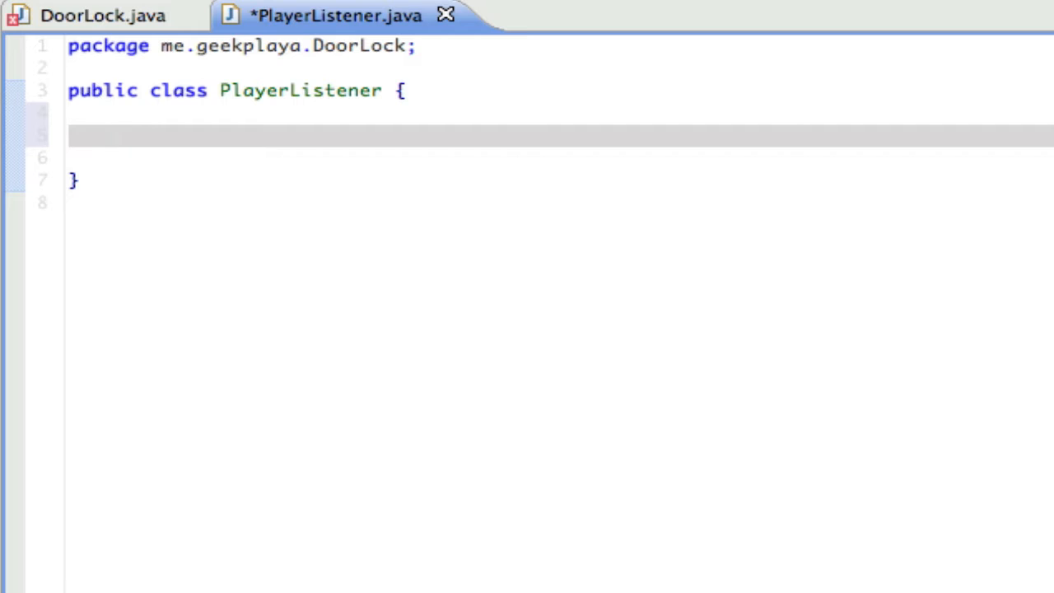
text(public DoorLock)
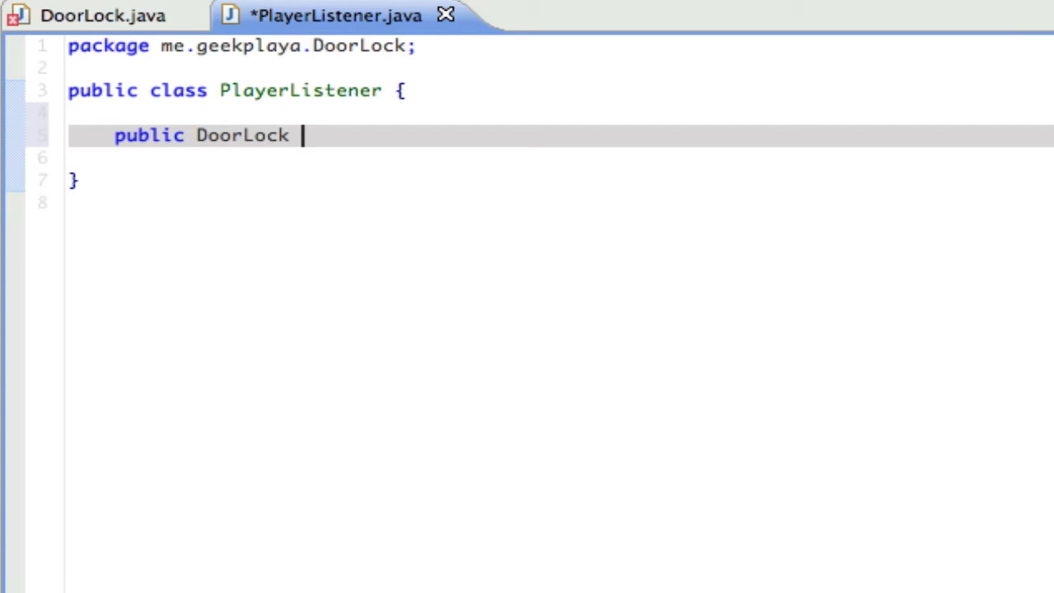
text(plugin;)
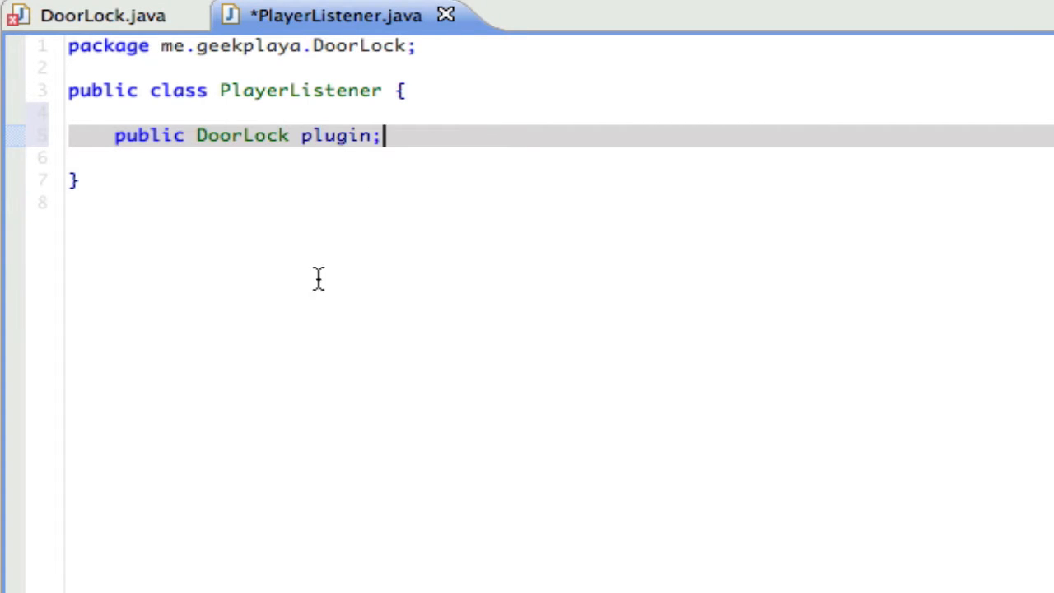
key(ctrl+s)
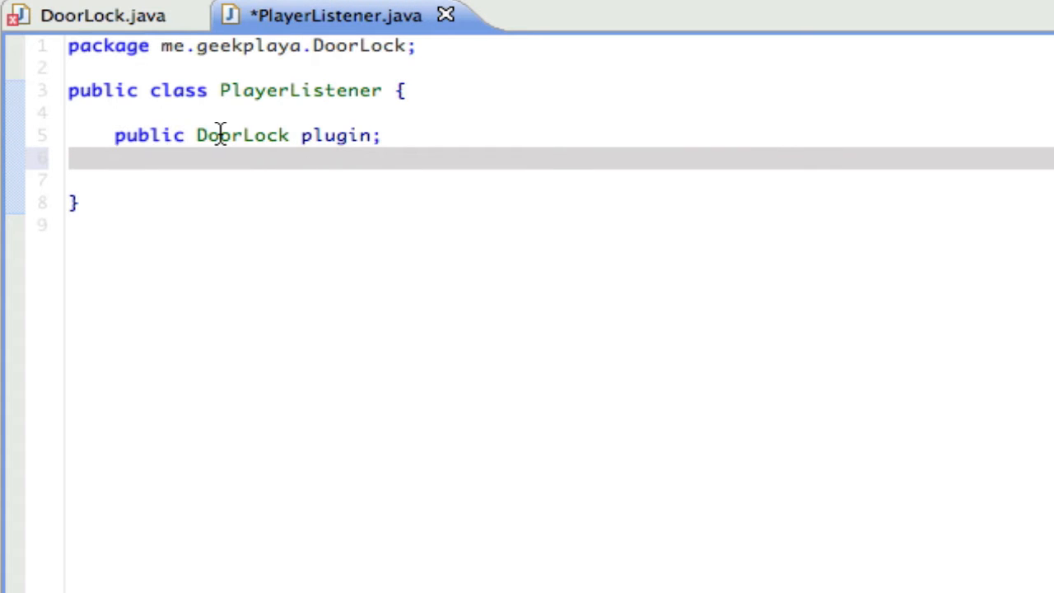
double_click(242, 135)
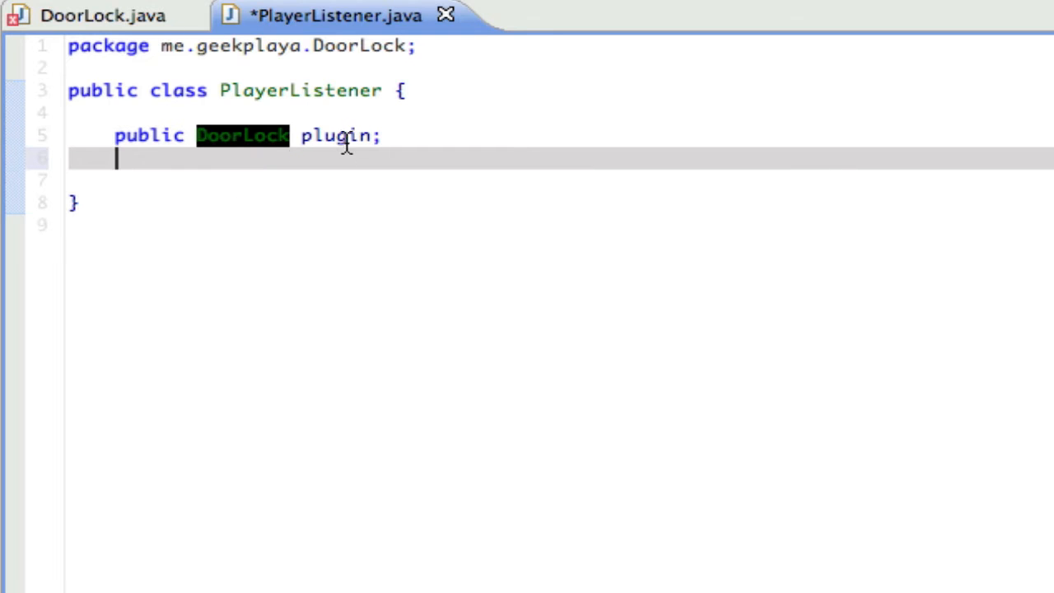
mouse_move(309, 168)
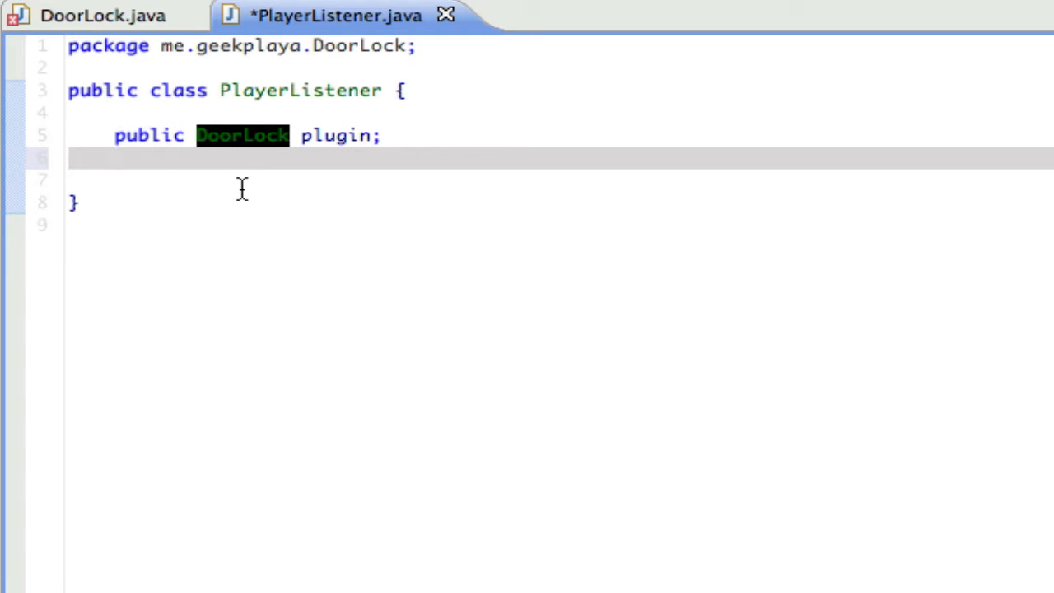
click(115, 158)
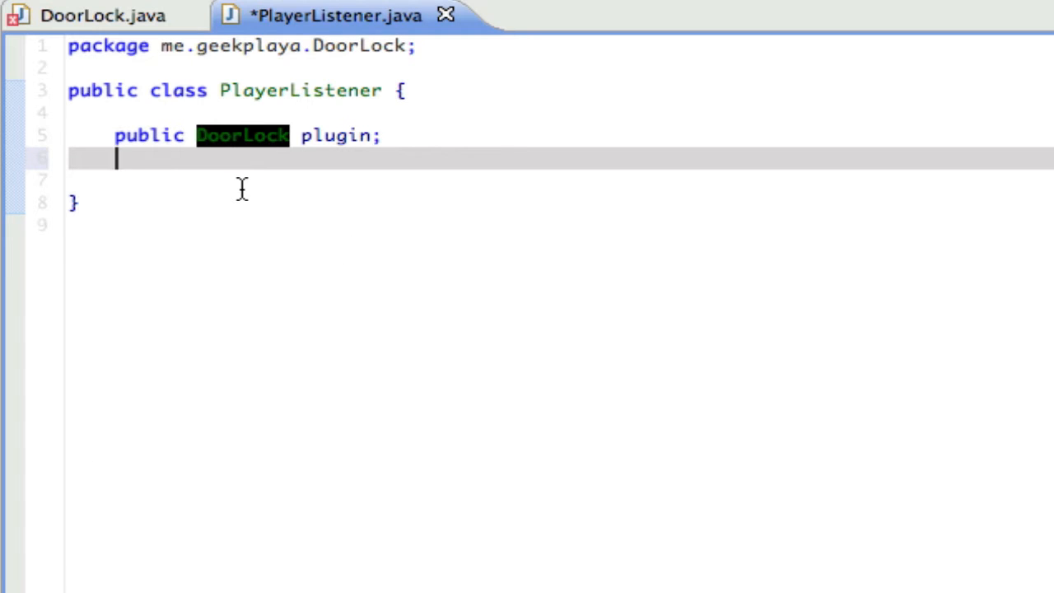
mouse_move(300, 135)
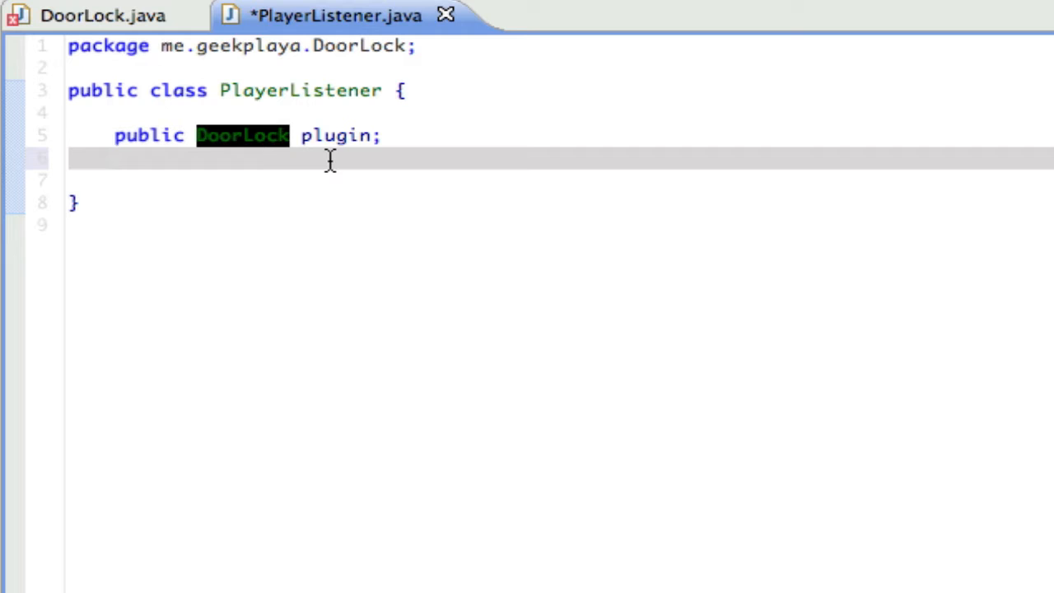
mouse_move(79, 23)
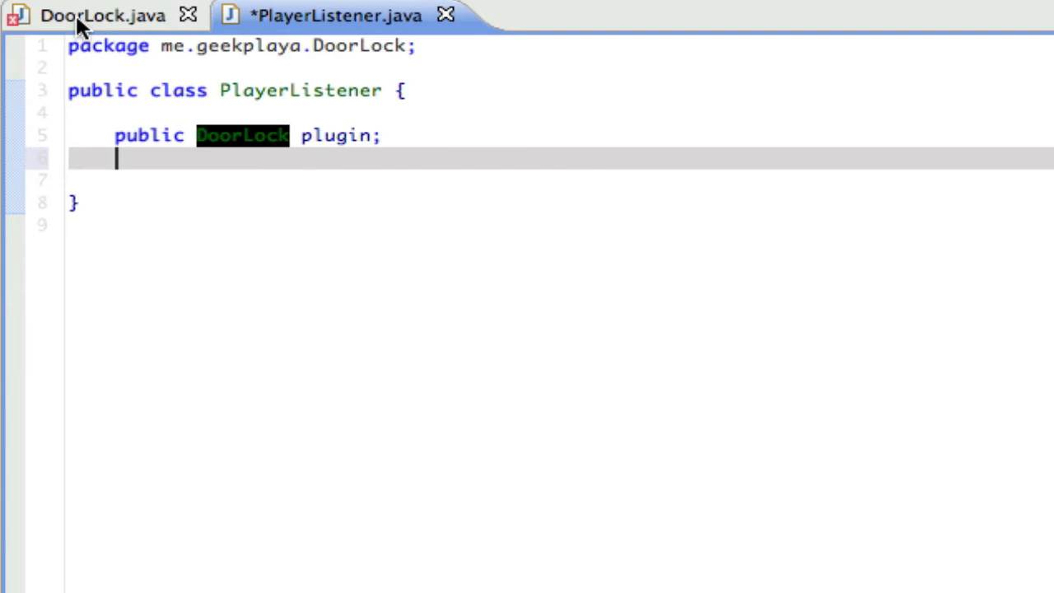
Step: Declare 'public Logger log = Logger.getLogger("Minecraft");' after checking DoorLock.java's logger line
click(103, 15)
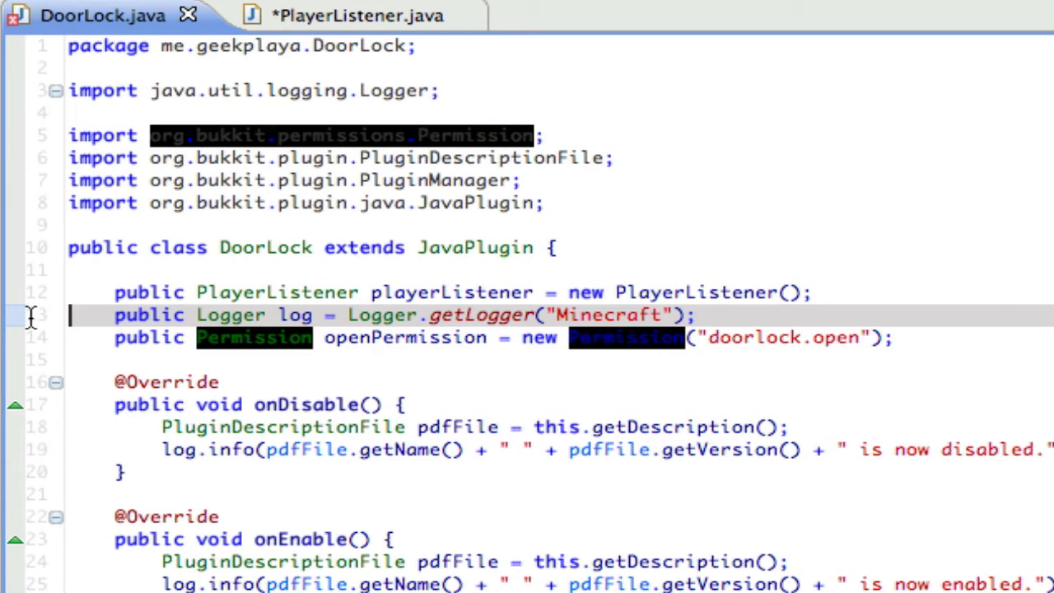
click(354, 14)
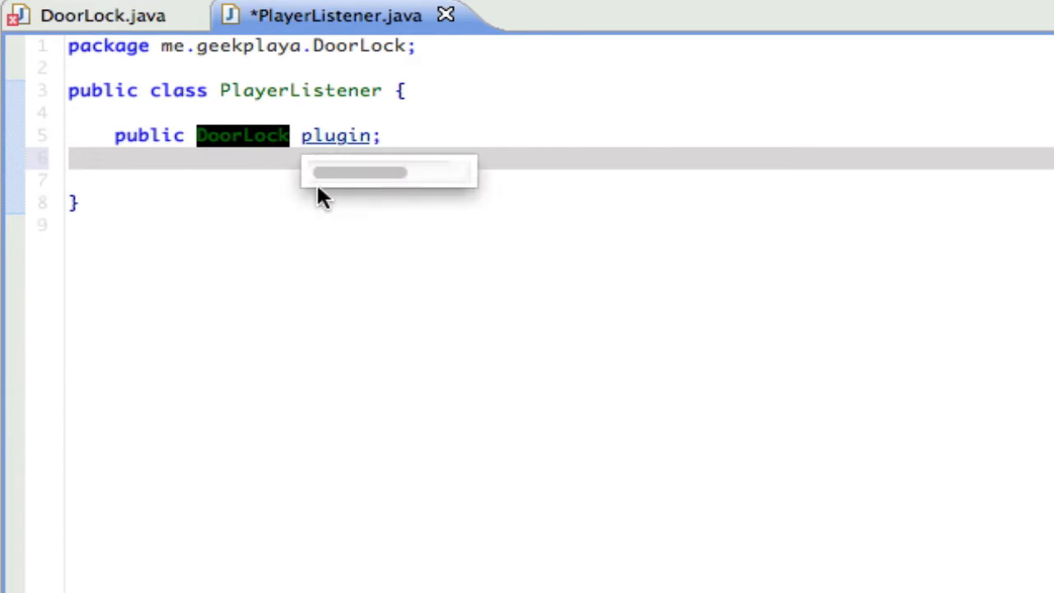
text(public Logger log = Logger.getLogger("Minecraft");)
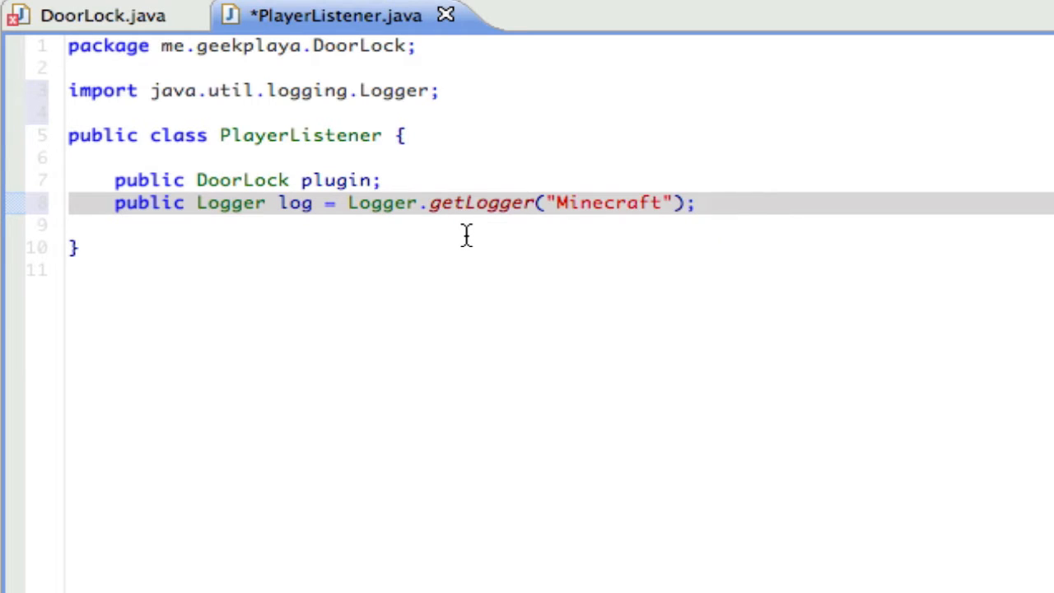
key(Return)
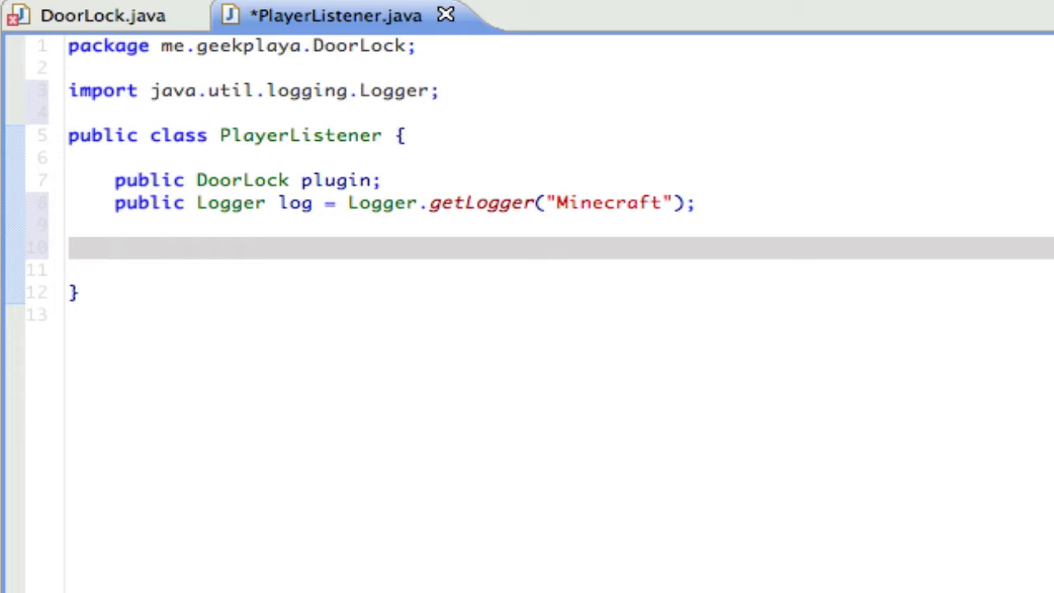
click(117, 247)
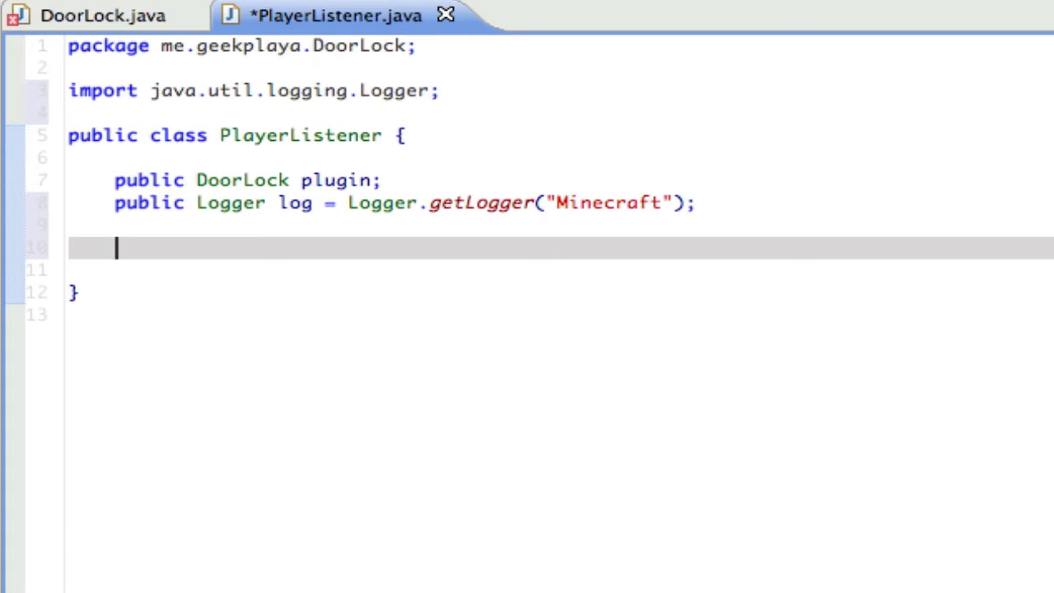
text(@EventHandler)
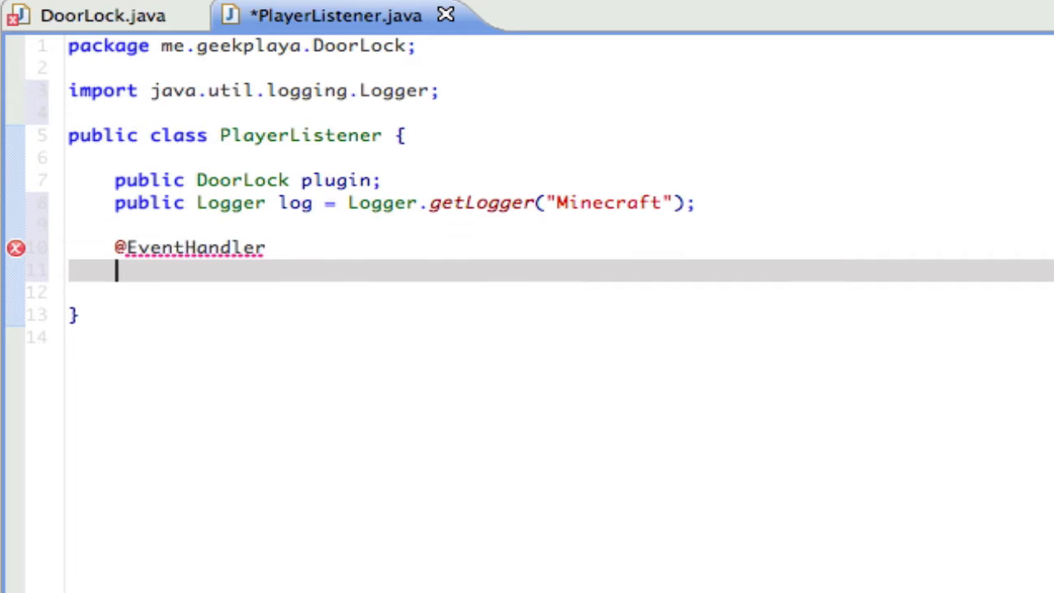
text(public voi)
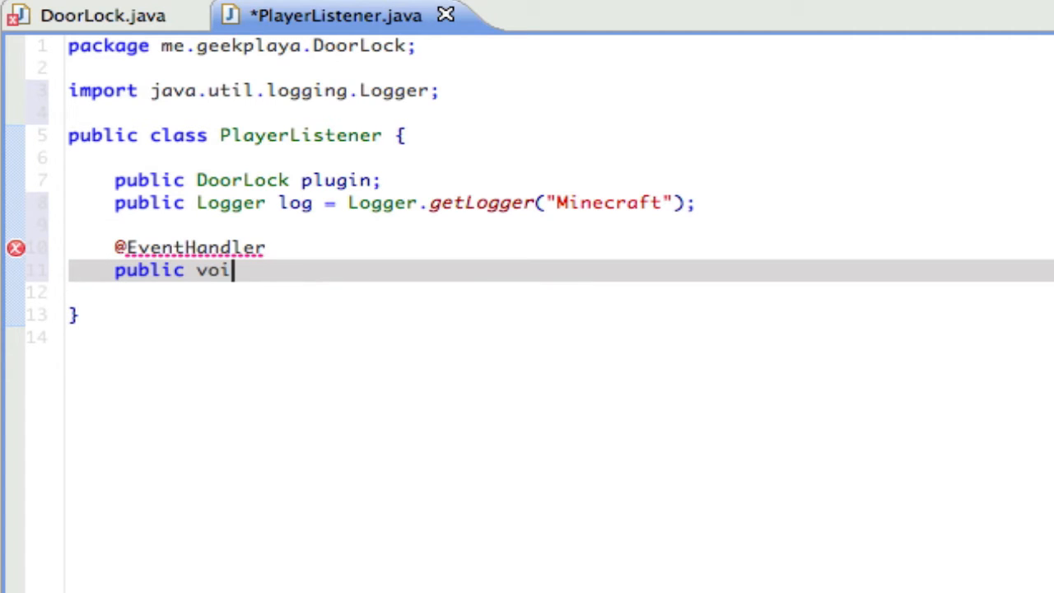
text(d onPlayerIntere)
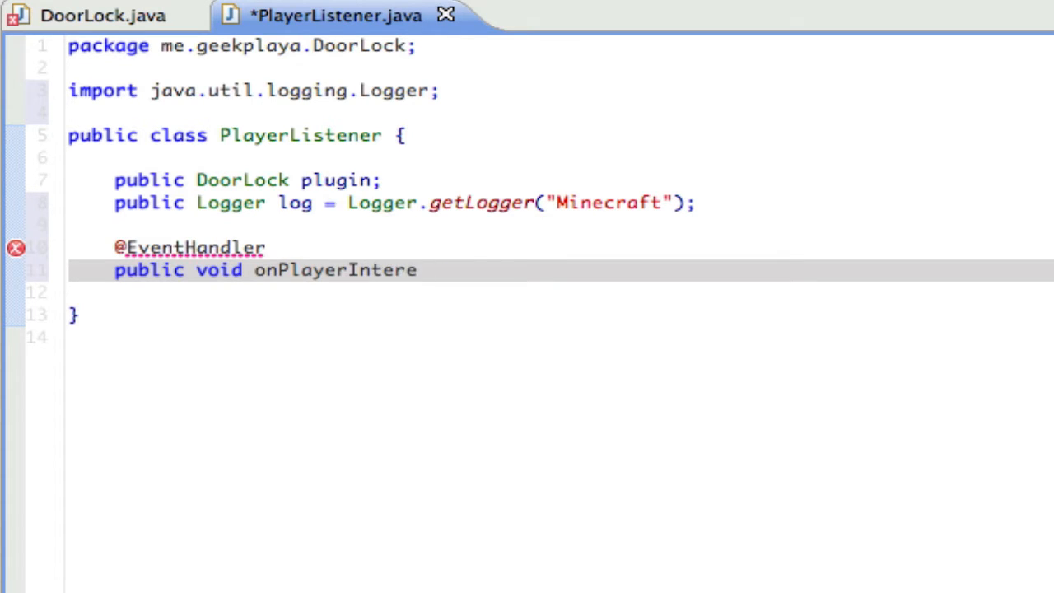
text(ct)
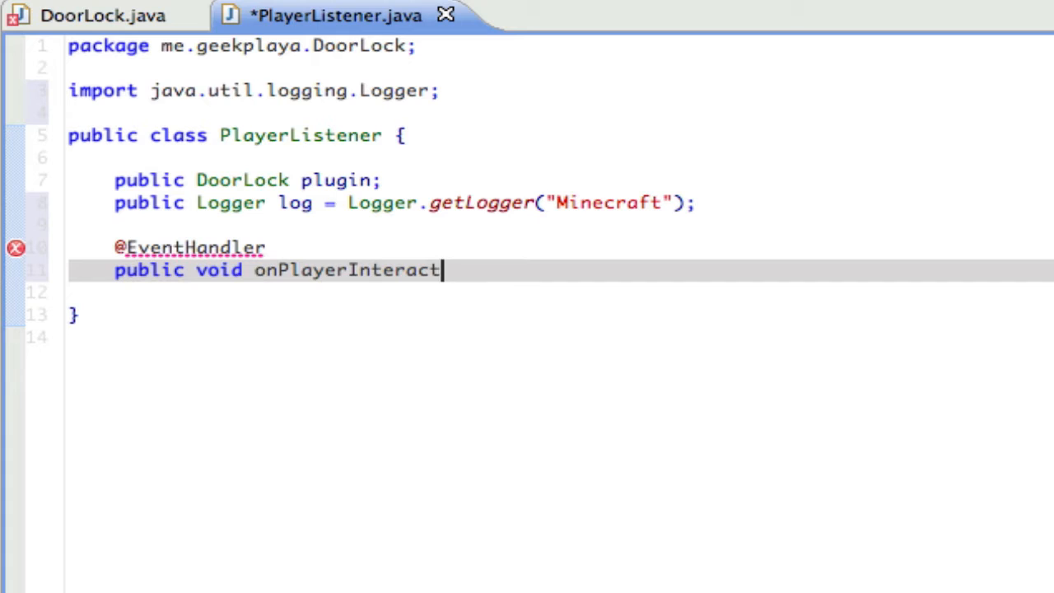
text(())
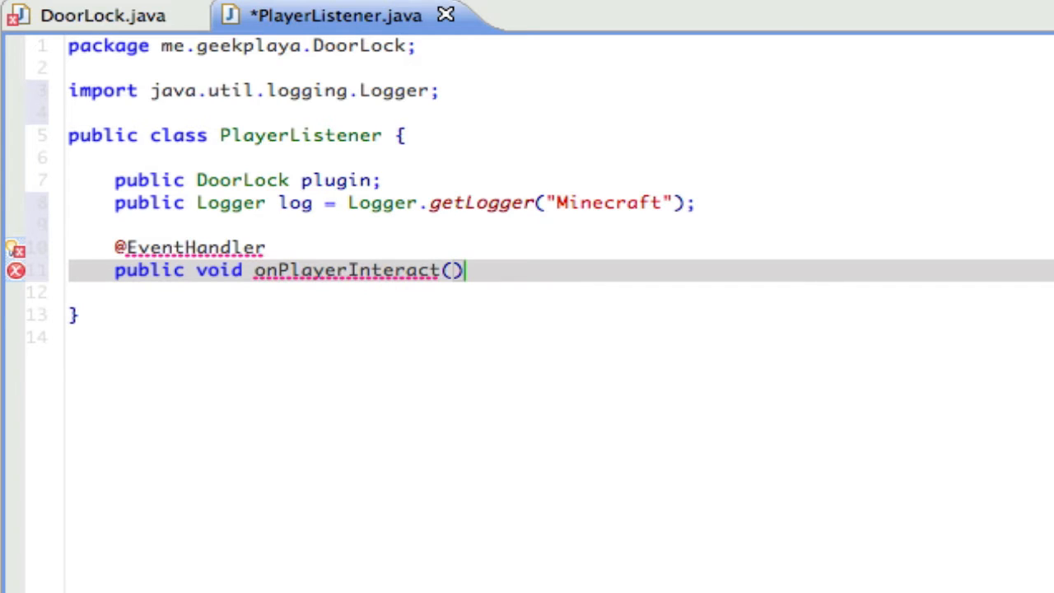
text(PlayerIntere)
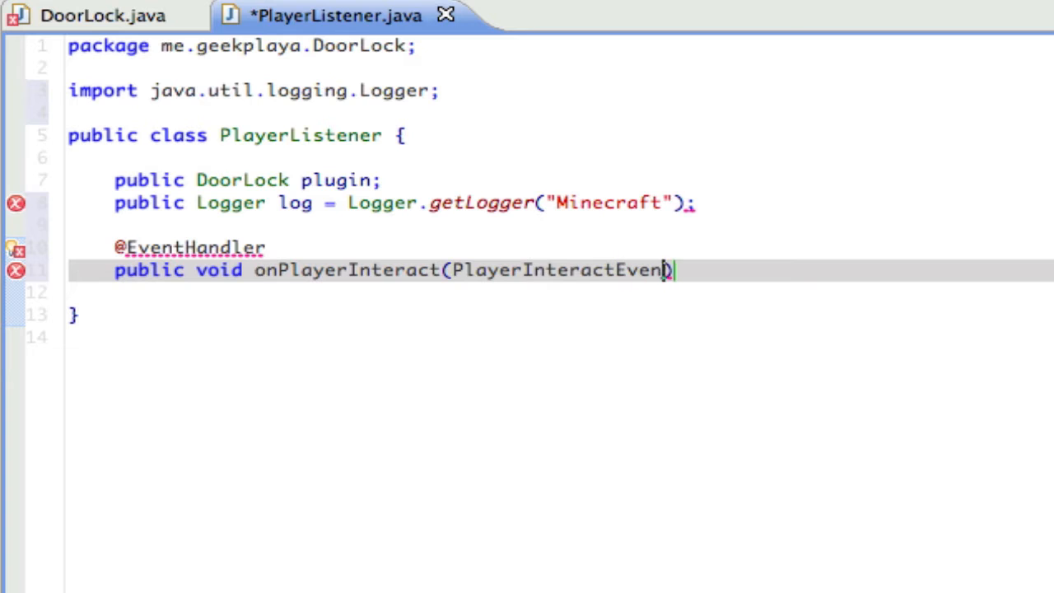
text(event) {)
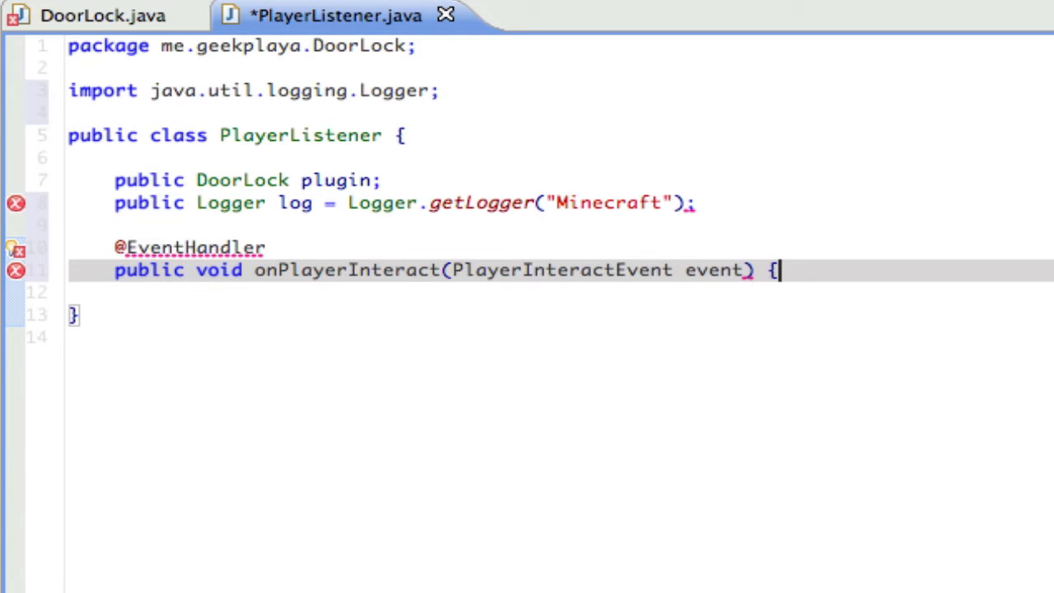
key(Return)
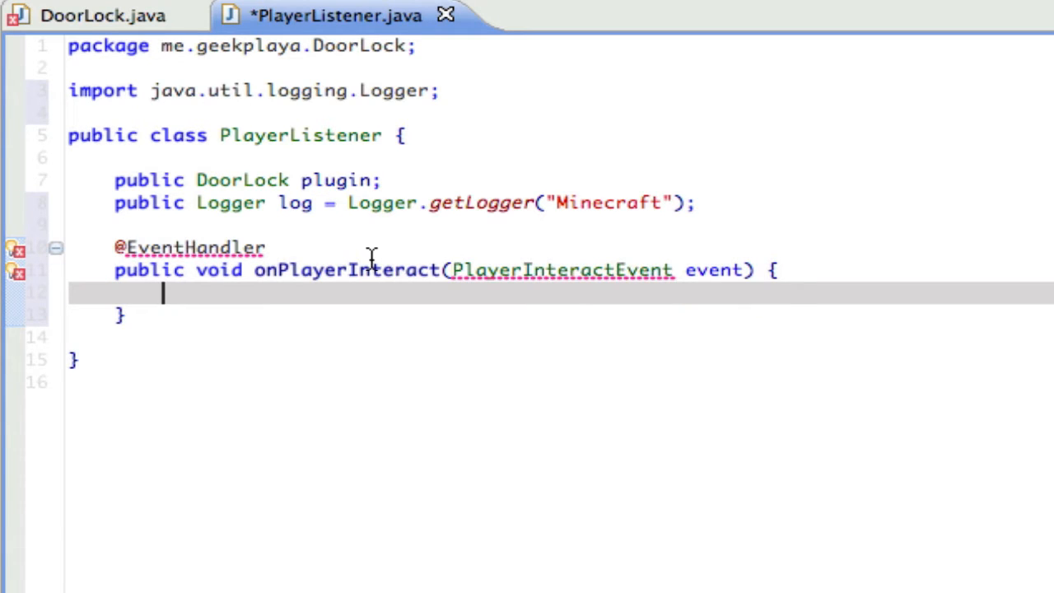
click(564, 270)
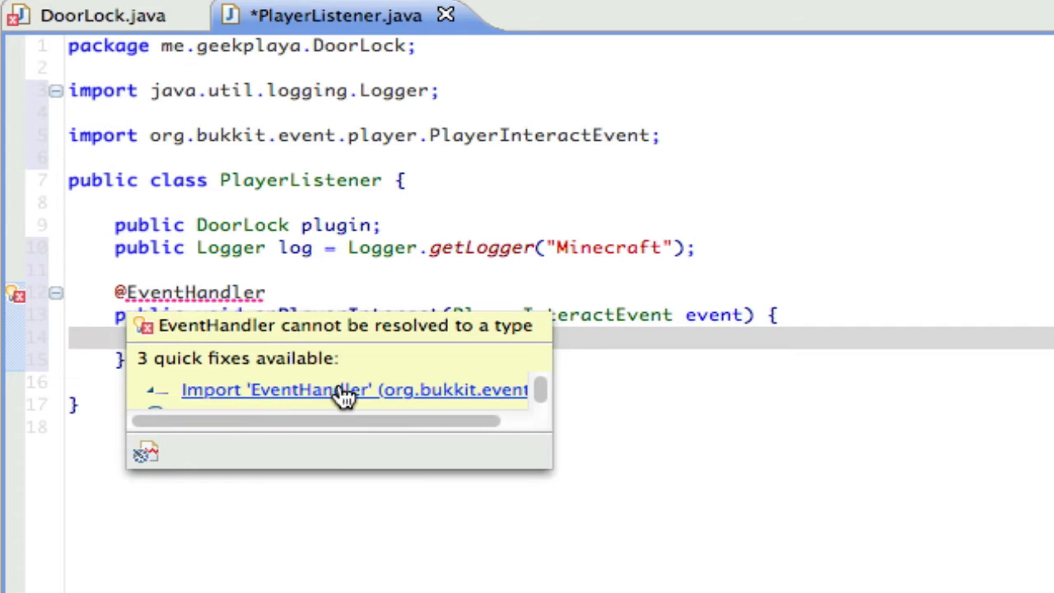
click(354, 388)
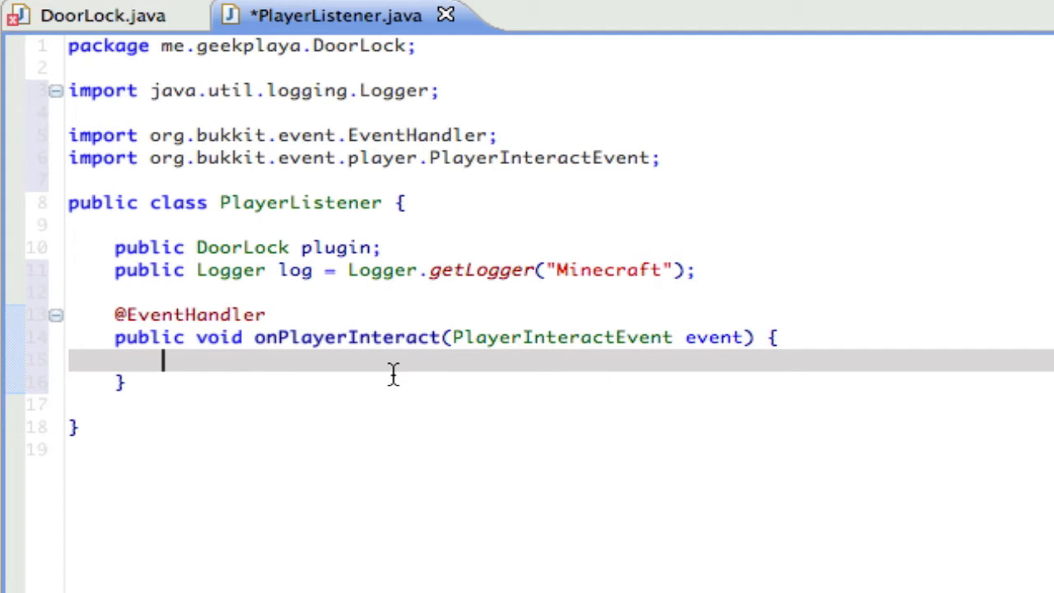
mouse_move(361, 346)
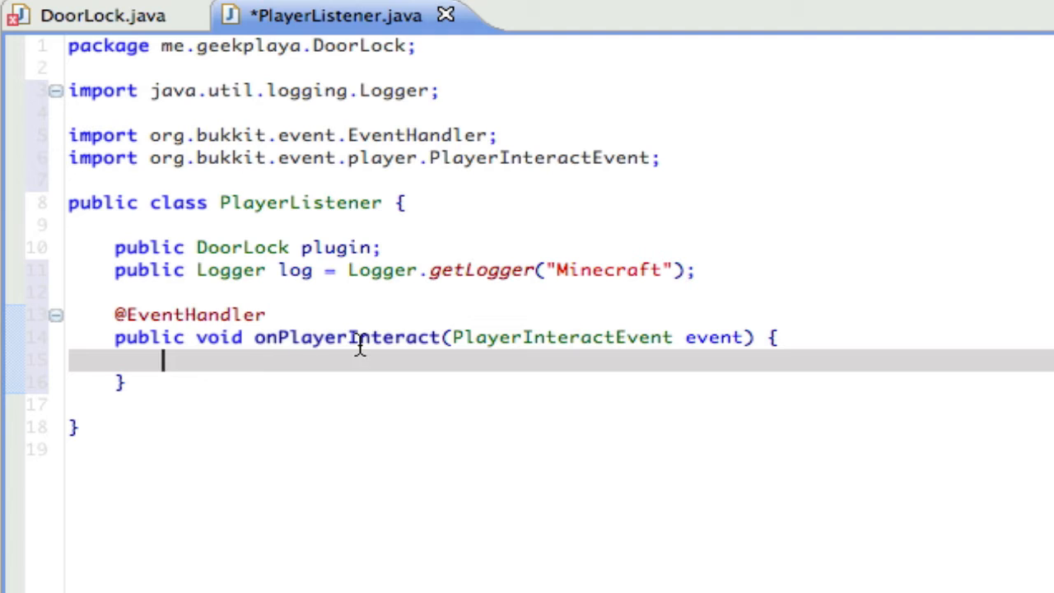
mouse_move(783, 372)
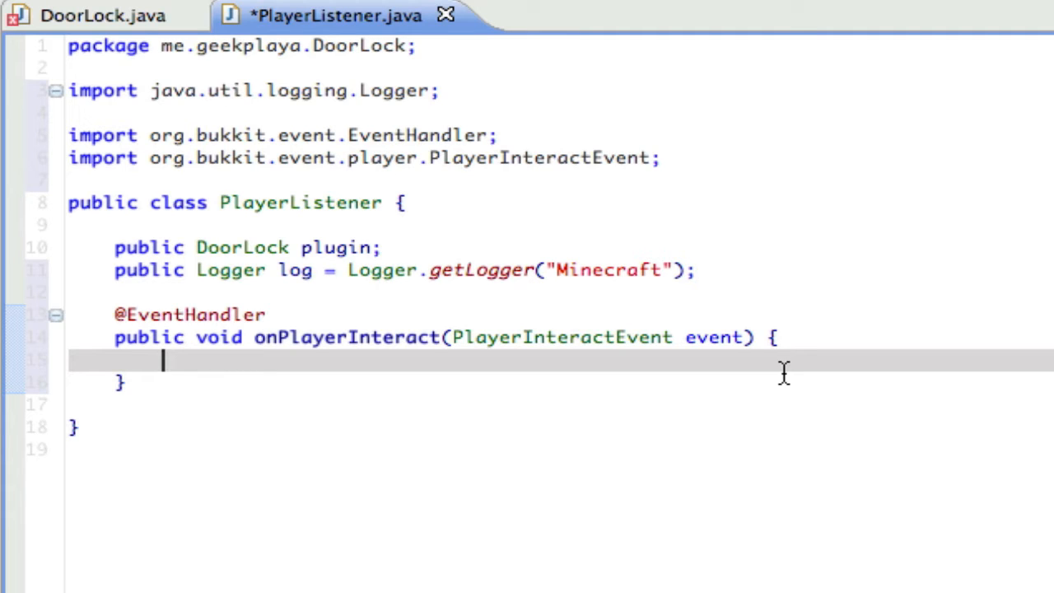
Step: Assign Player p = event.getPlayer() and Block block = event.getClickedBlocked() in the handler
text(Player p =)
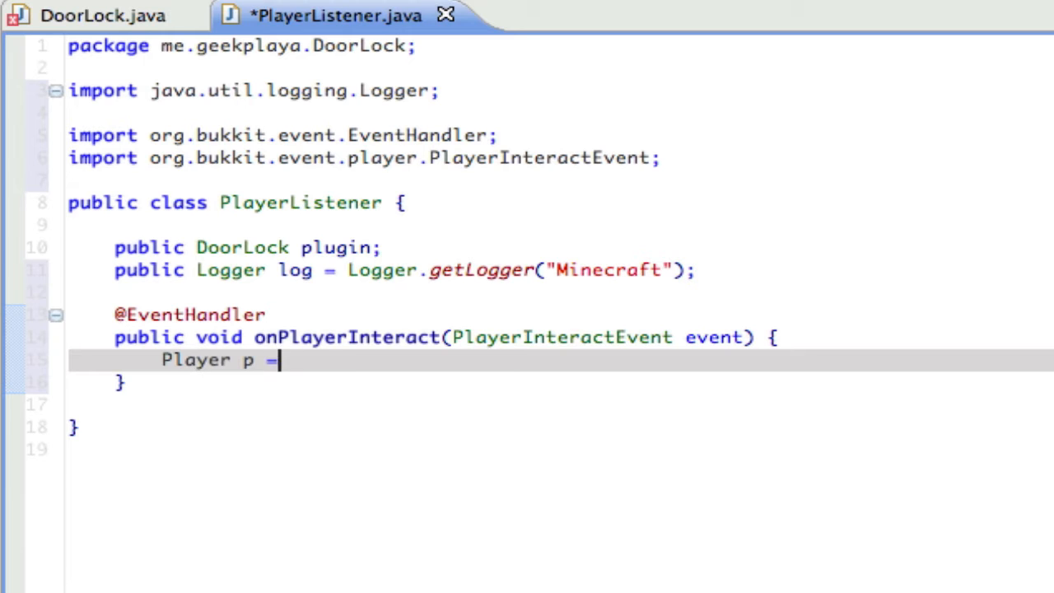
text(event.getPlayer();)
text(B)
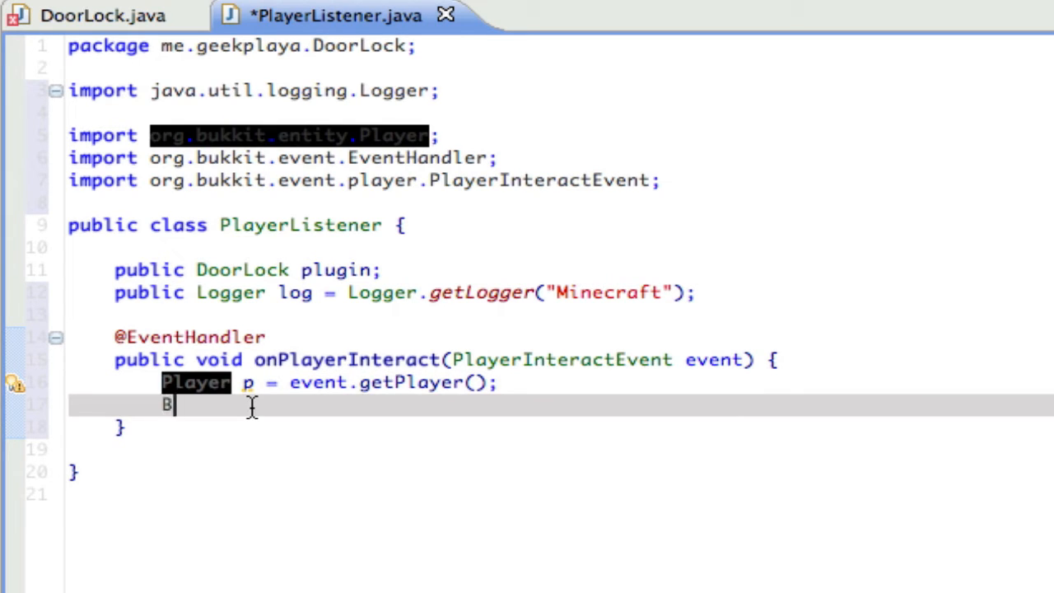
text(lock block)
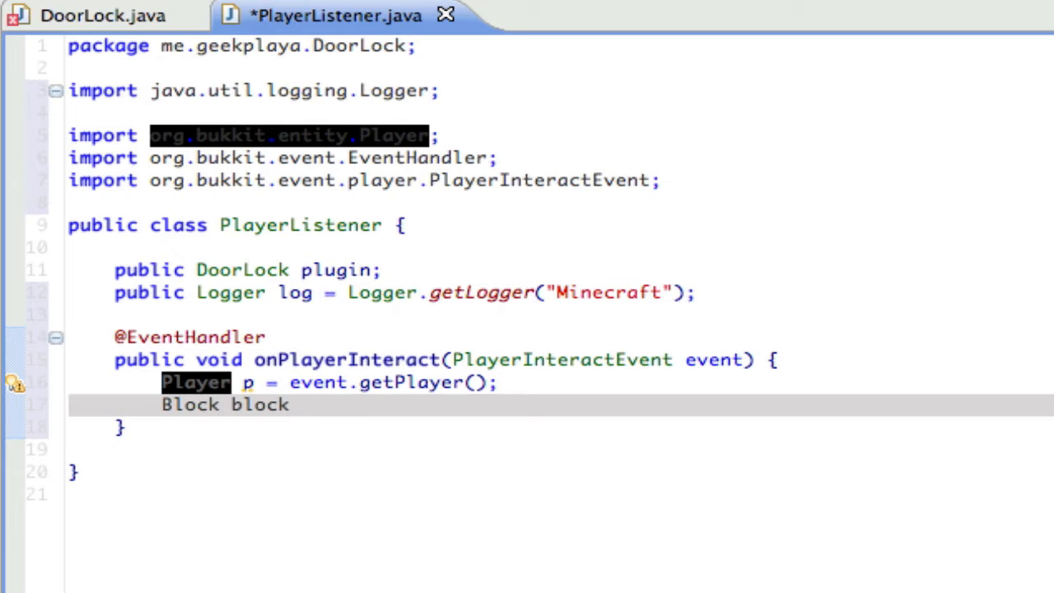
text(= event.getCli)
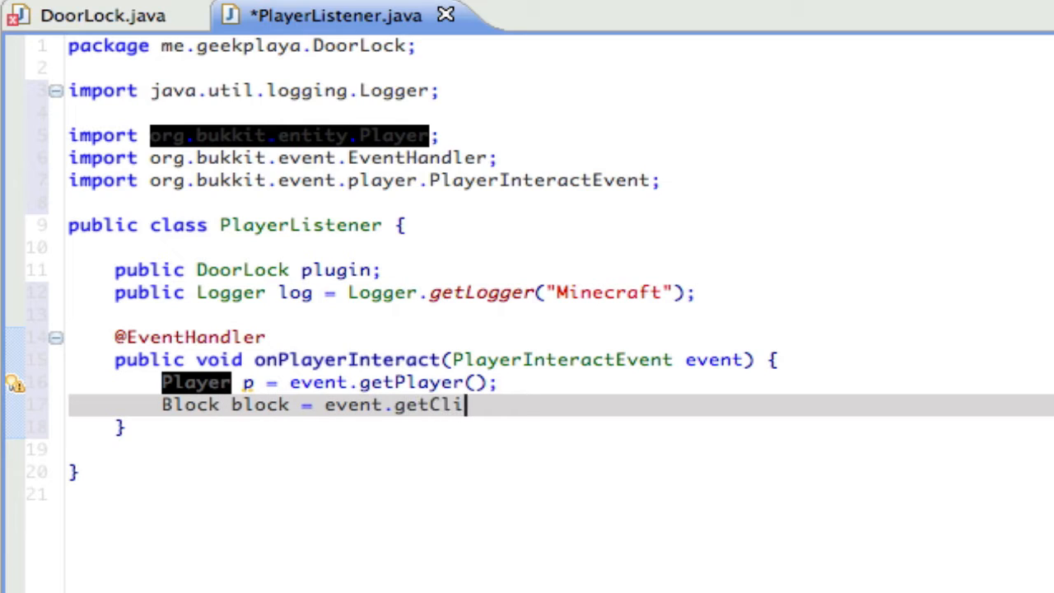
text(ckedBlocked();)
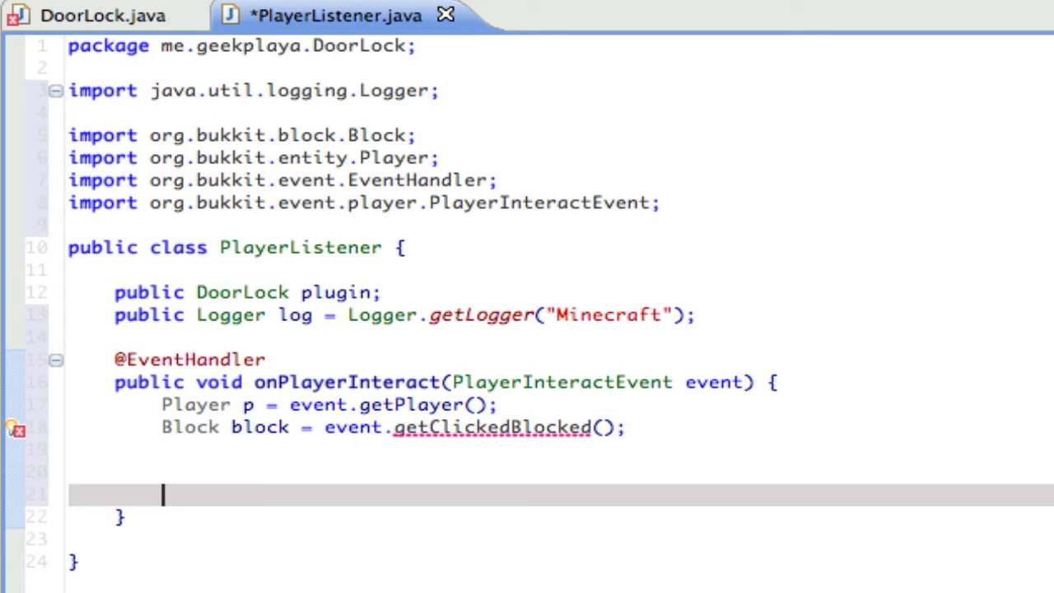
Step: Declare Location blockAboveLocation = block.getLocation().add(0, 1, 0)
text(Location)
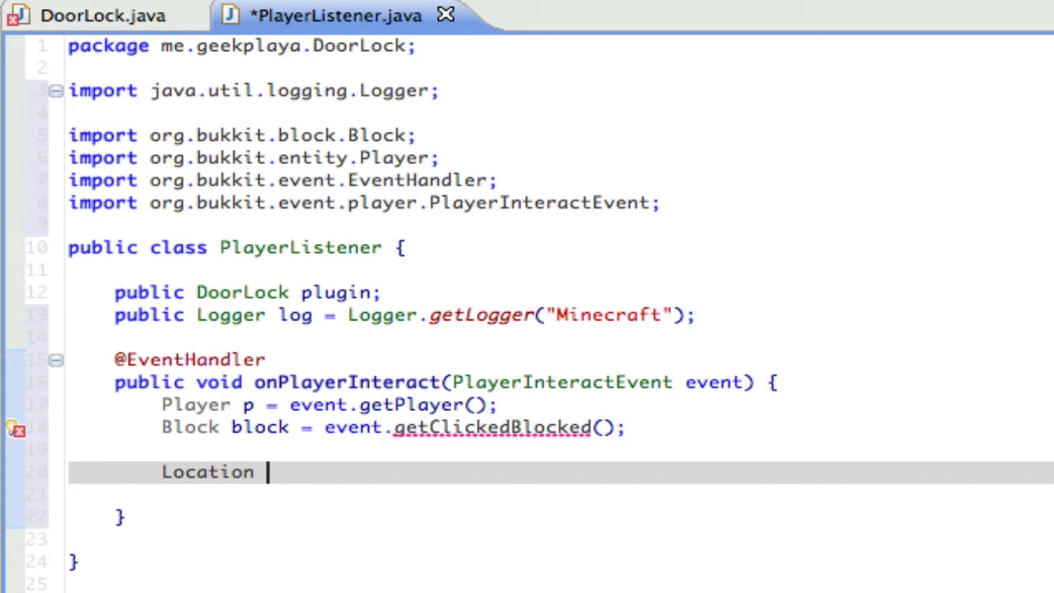
text(blockAboveLo)
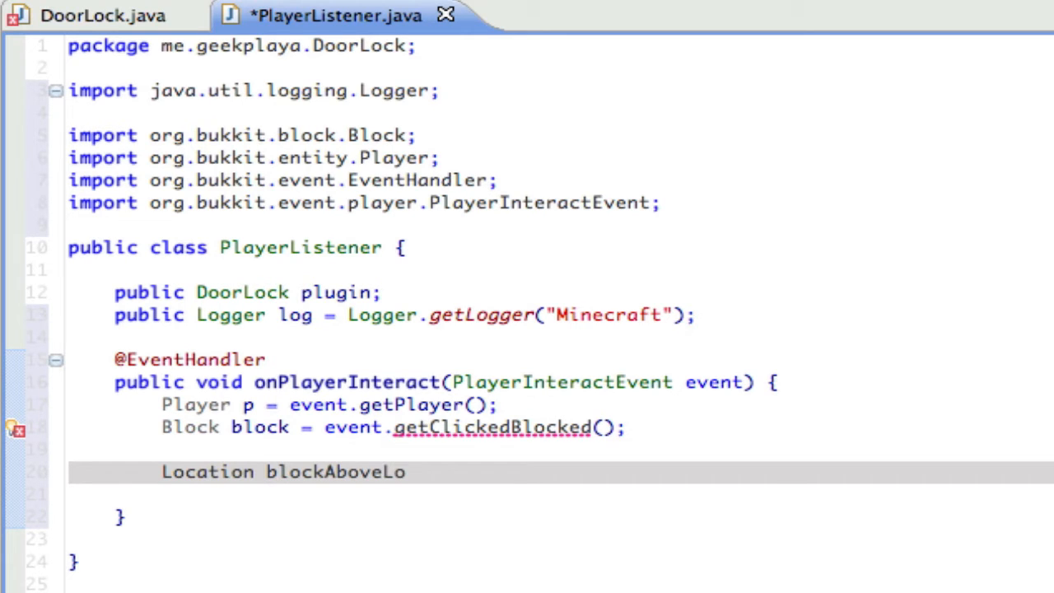
text(cation = block)
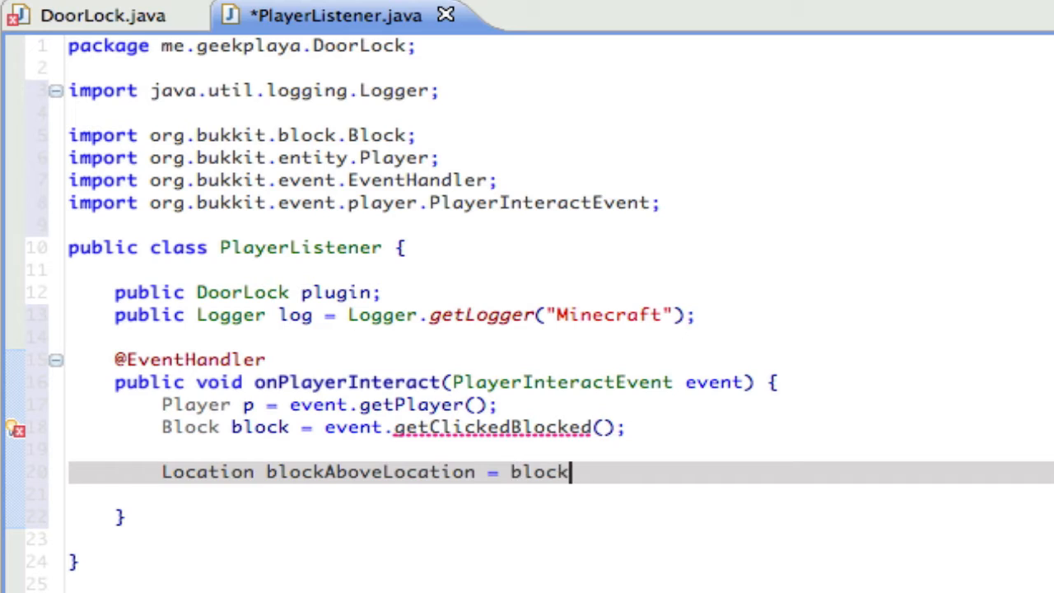
text(.getLocatio)
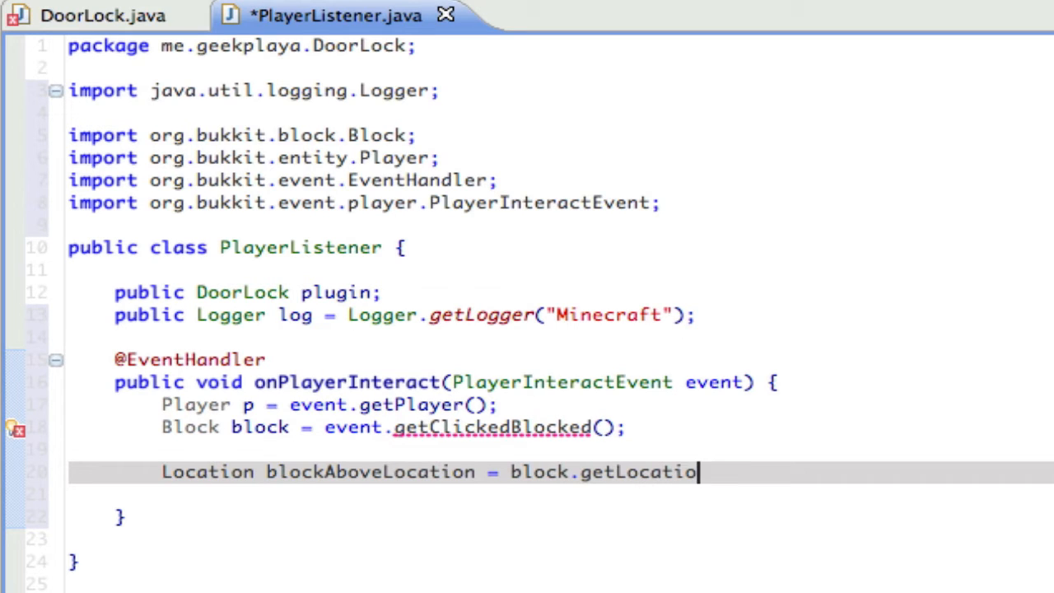
text(())
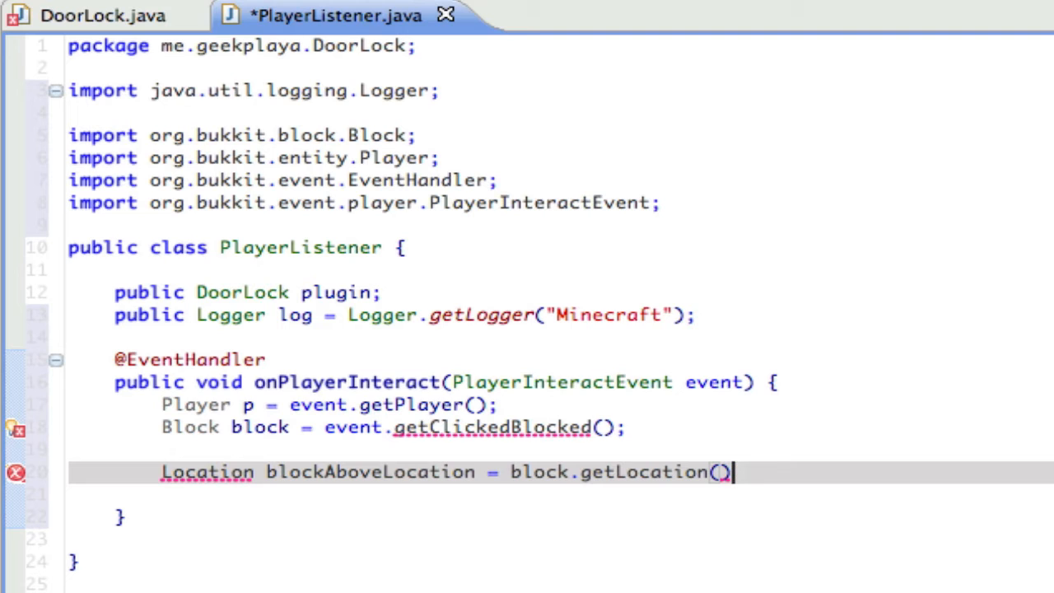
text(.add(0, 1, 0)
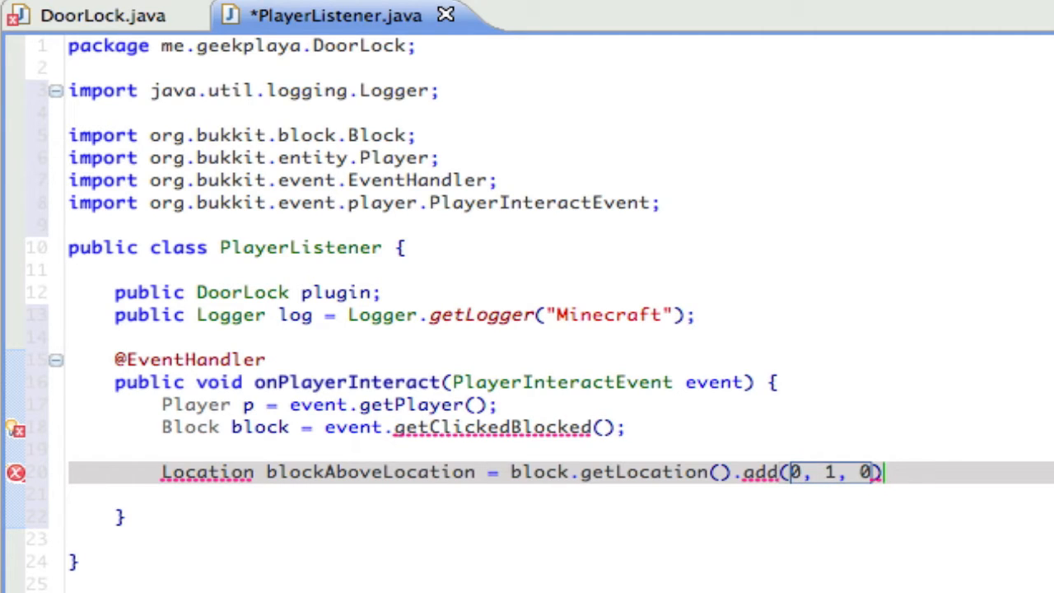
text(;)
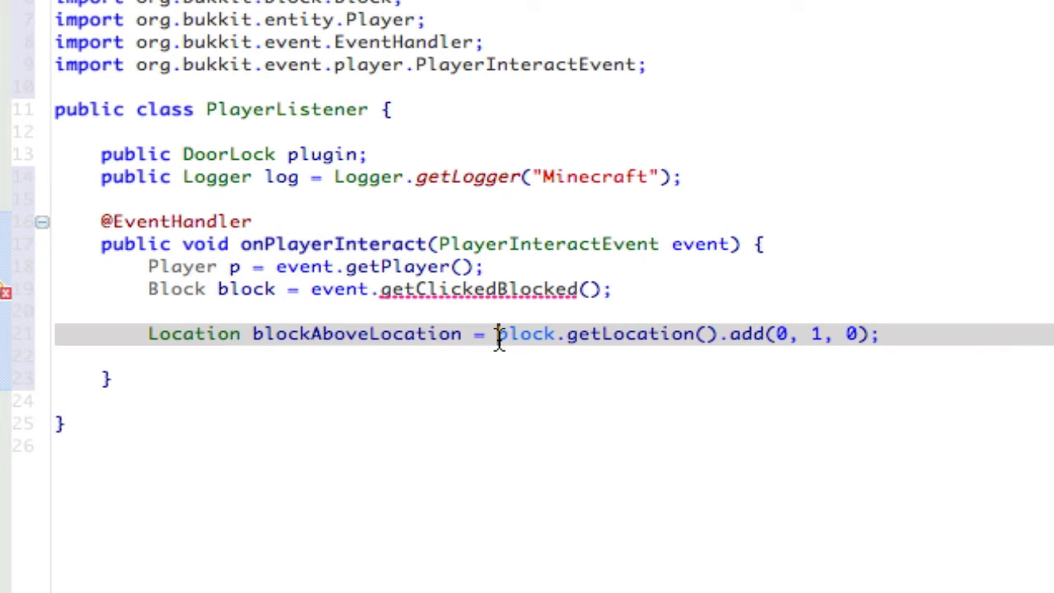
Step: Fix getClickedBlocked() to getClickedBlock() and start a new line after the location statement
double_click(527, 332)
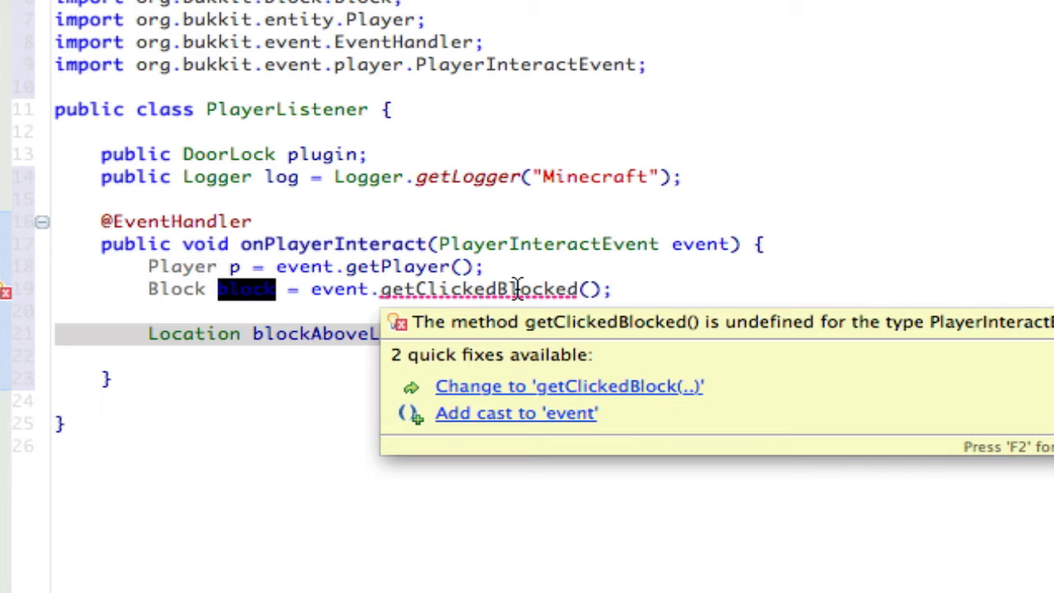
mouse_move(584, 300)
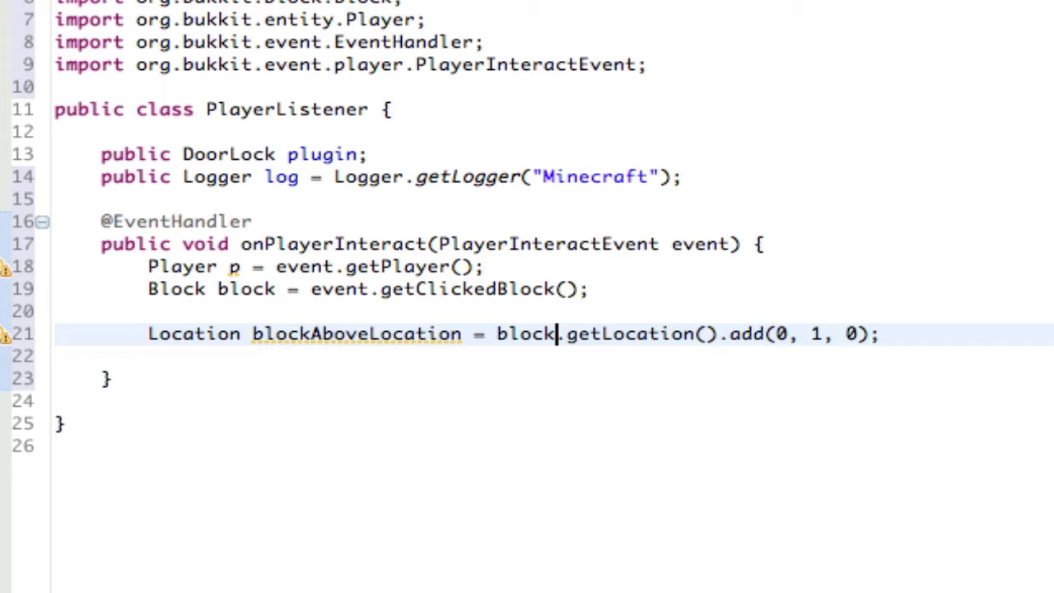
mouse_move(458, 338)
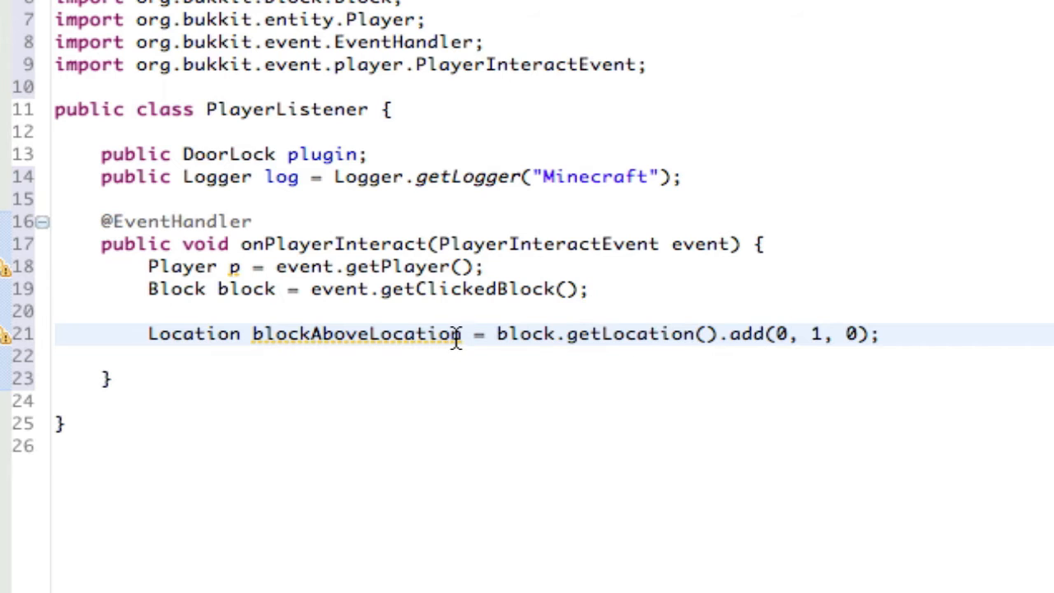
mouse_move(356, 484)
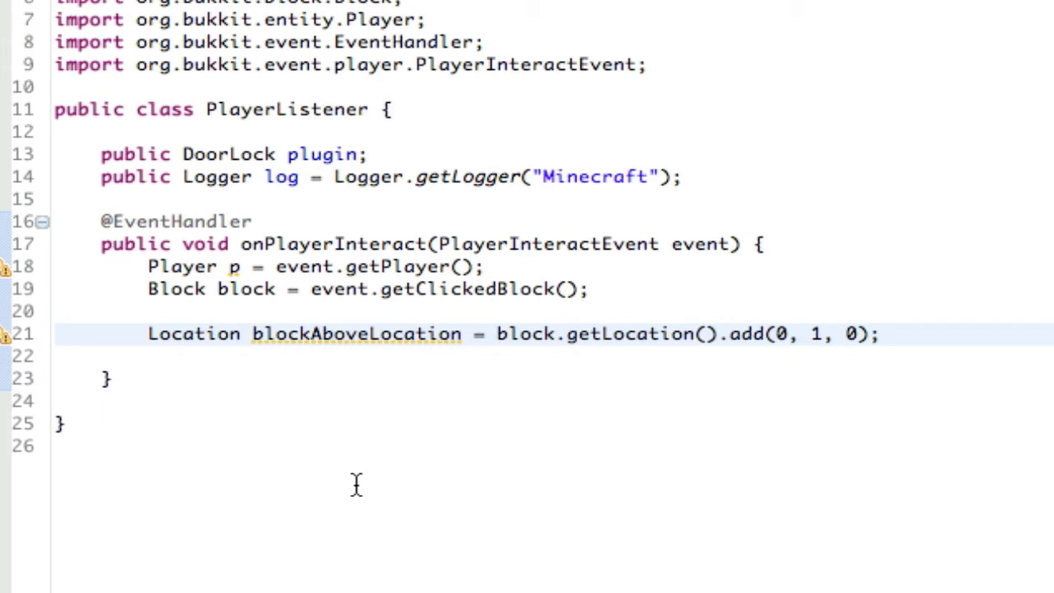
mouse_move(189, 200)
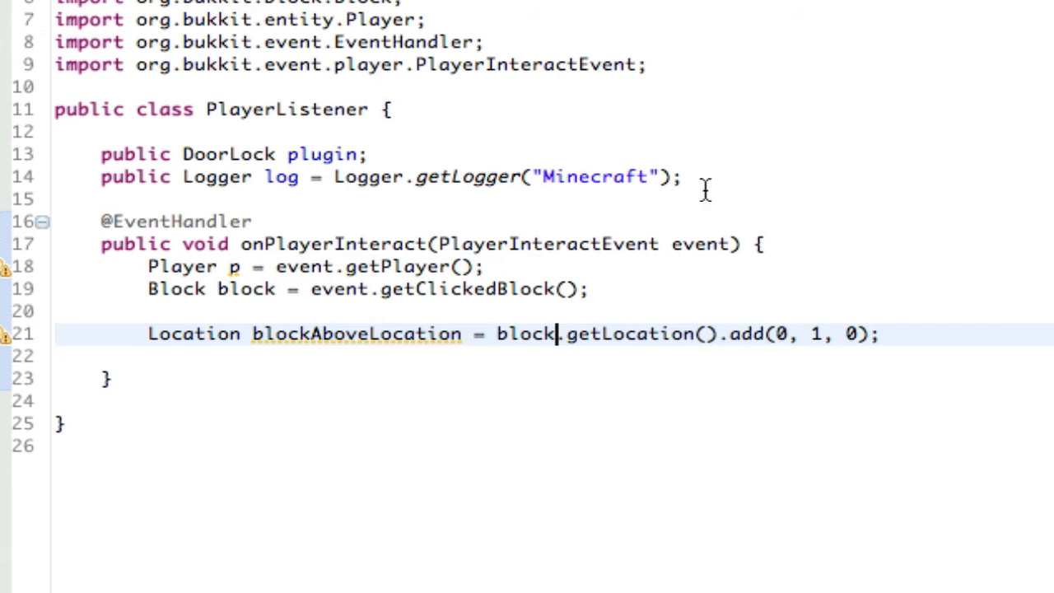
mouse_move(451, 402)
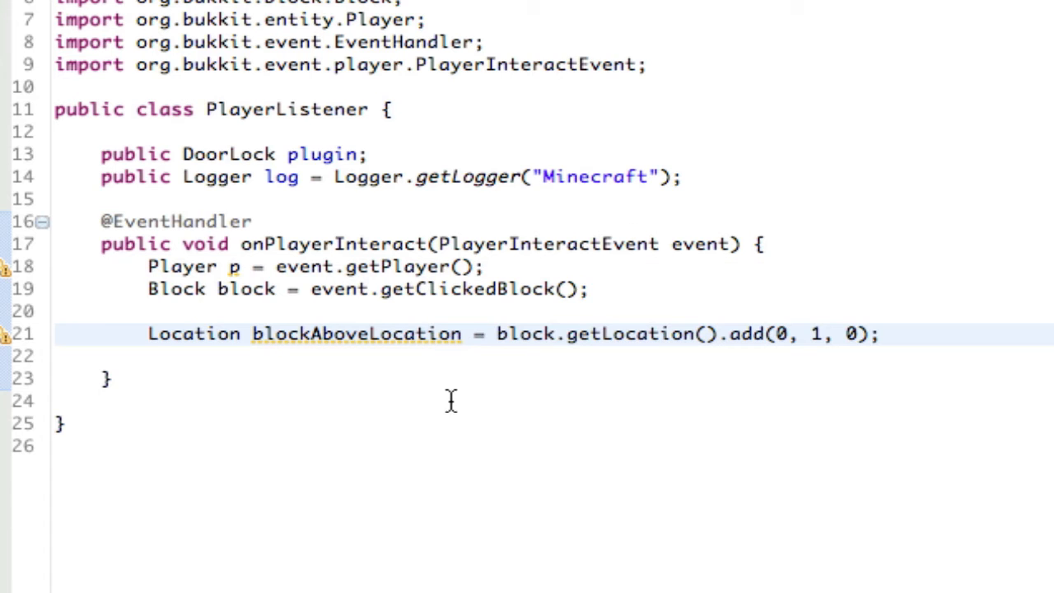
click(888, 333)
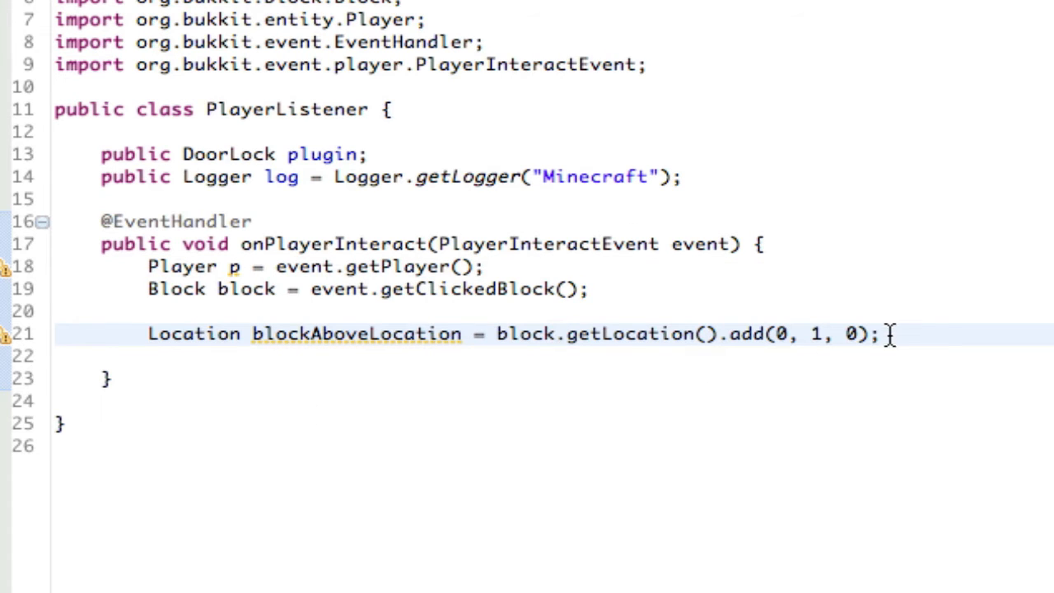
click(559, 332)
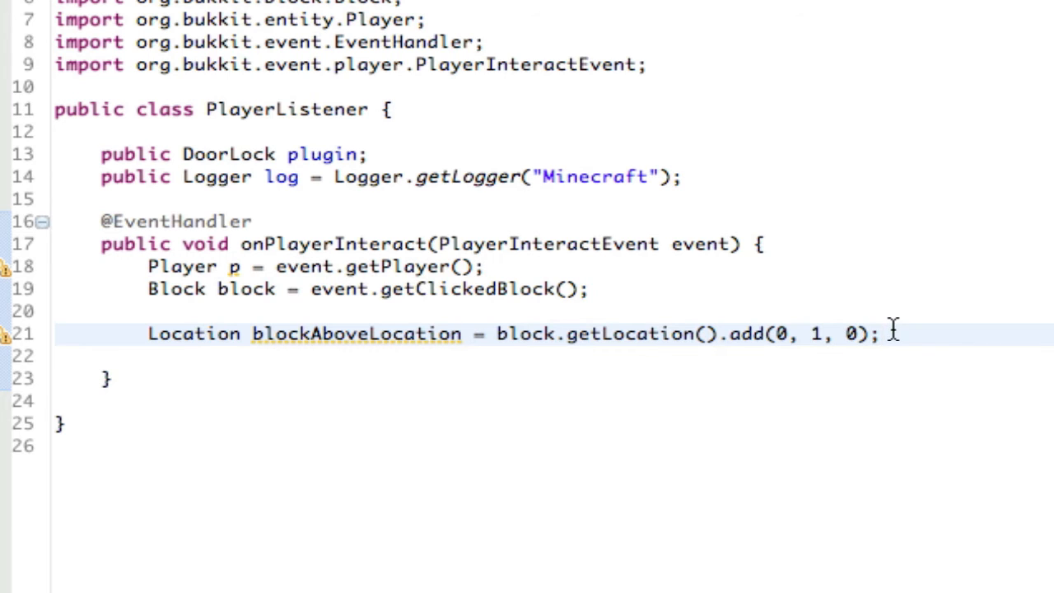
click(881, 332)
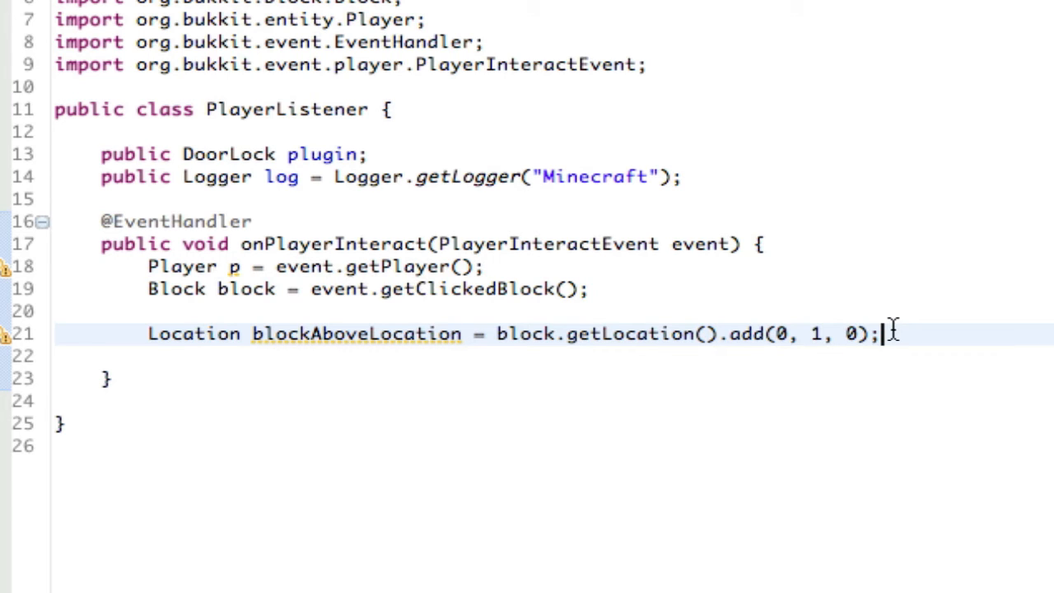
key(Return)
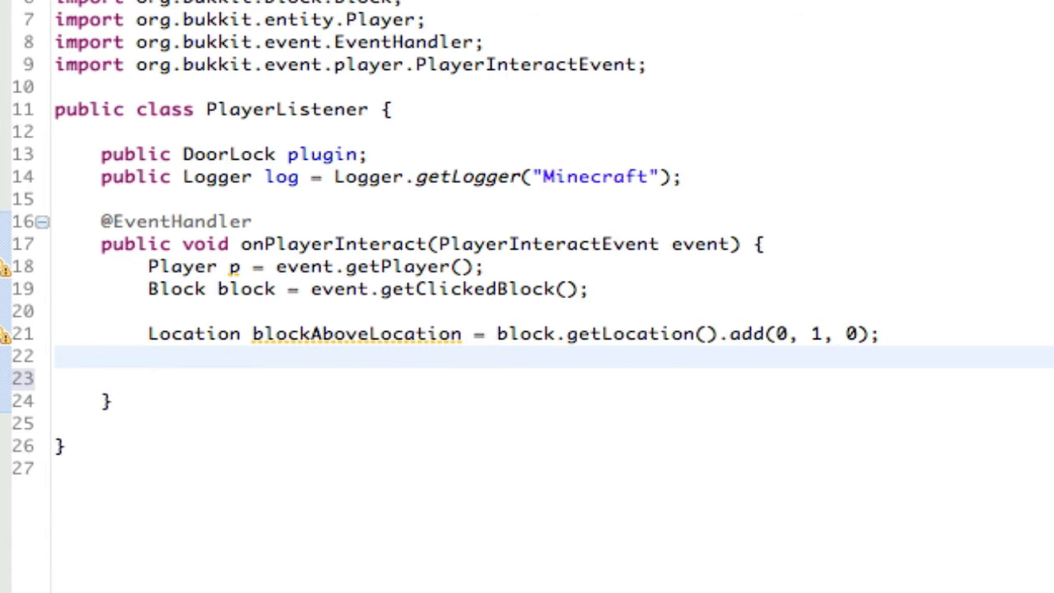
Step: Declare Block blockAbove = blockAboveLocation.getBlock() using autocomplete
text(Block b)
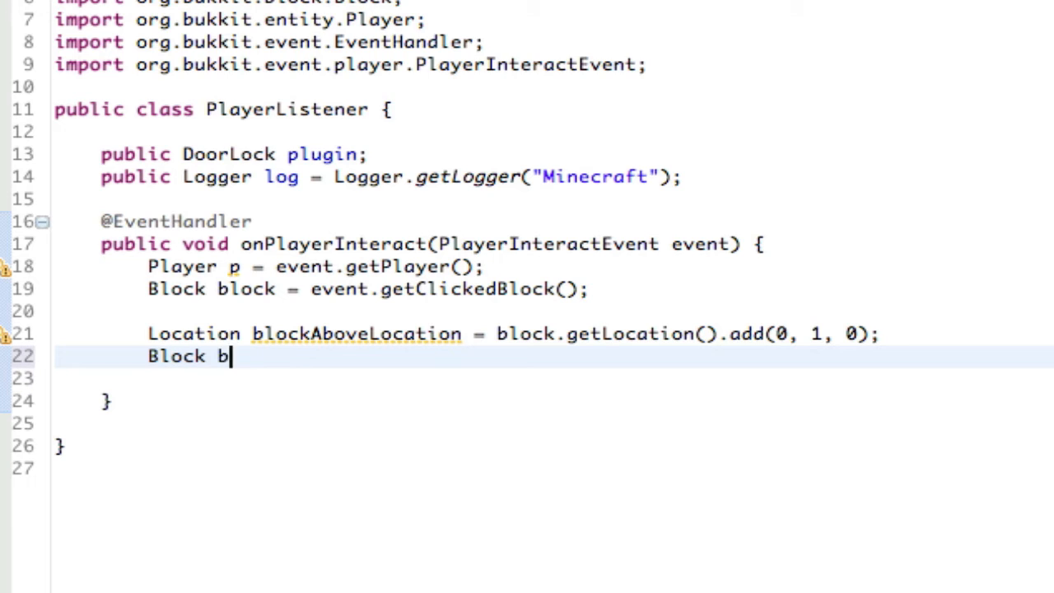
text(lockAbove =)
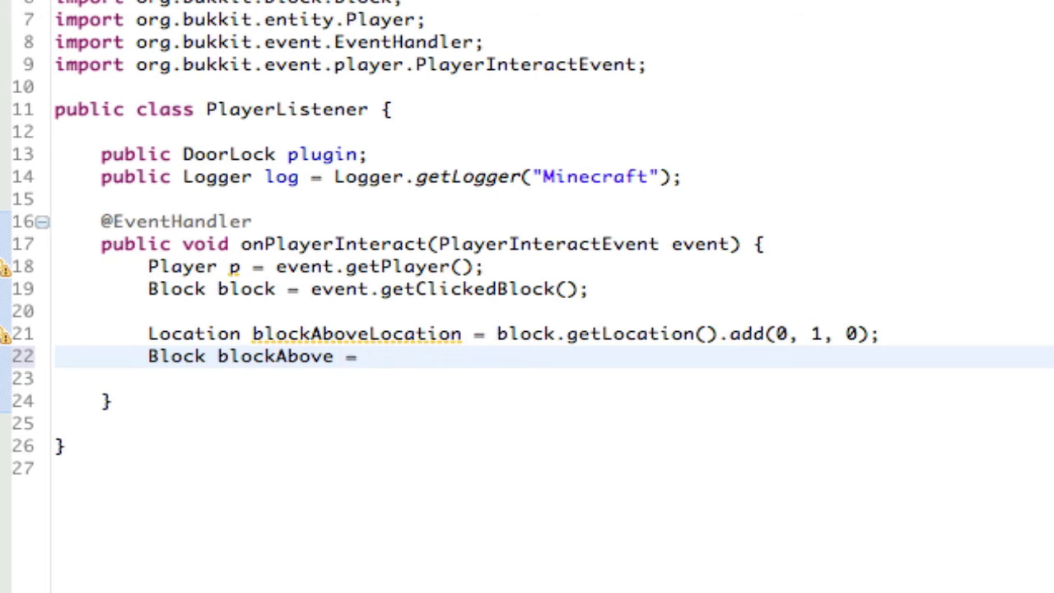
text(blockAboveLocation.getBlock();)
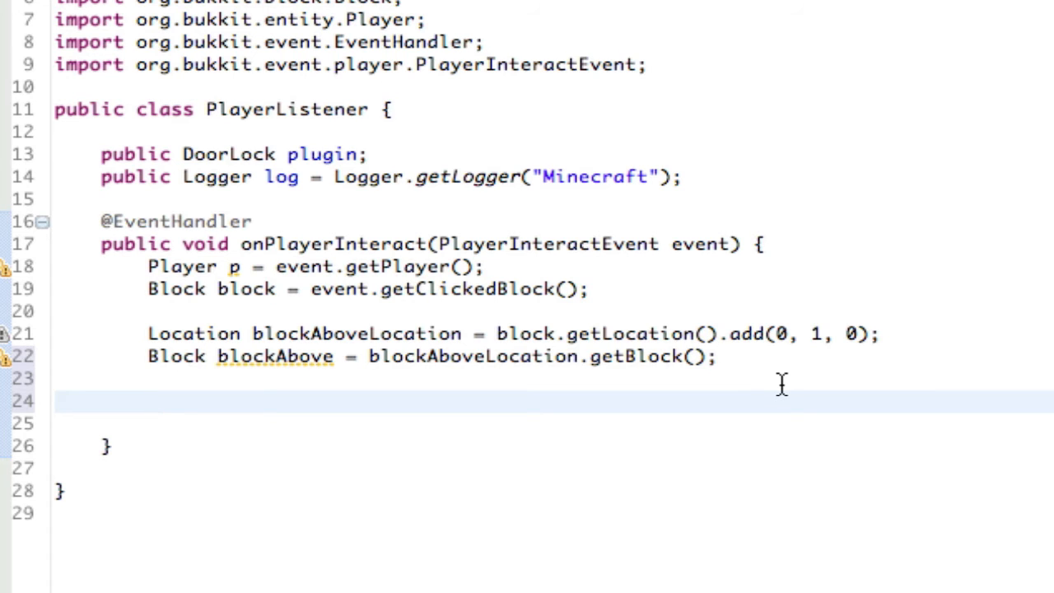
Step: Write if(block.getTypeId() == 64 || blockAbove.getTypeId() == 64) { with its body opened
text(if(block)
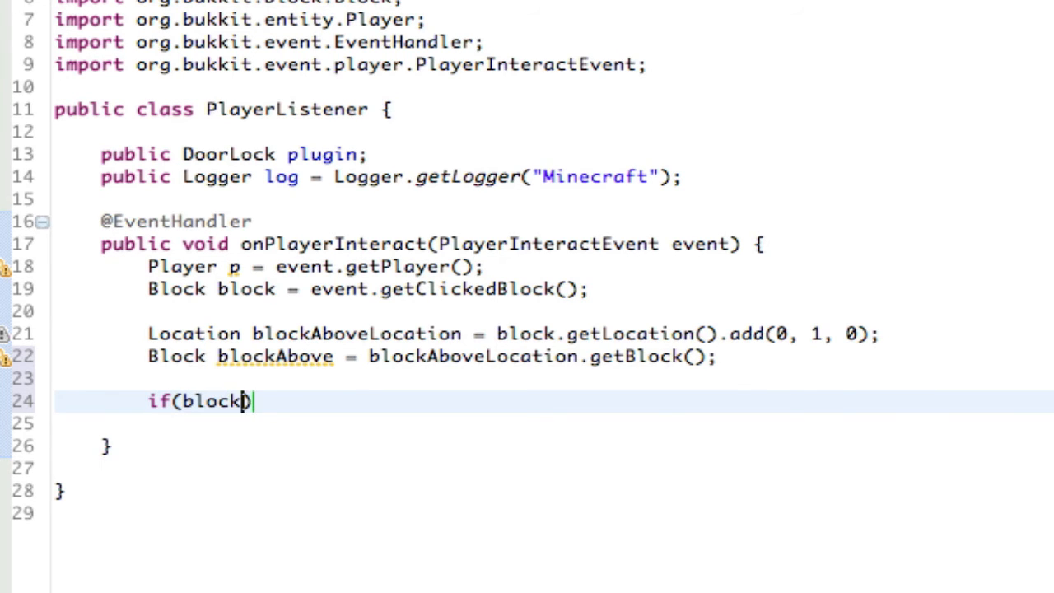
text(.getTypeId()
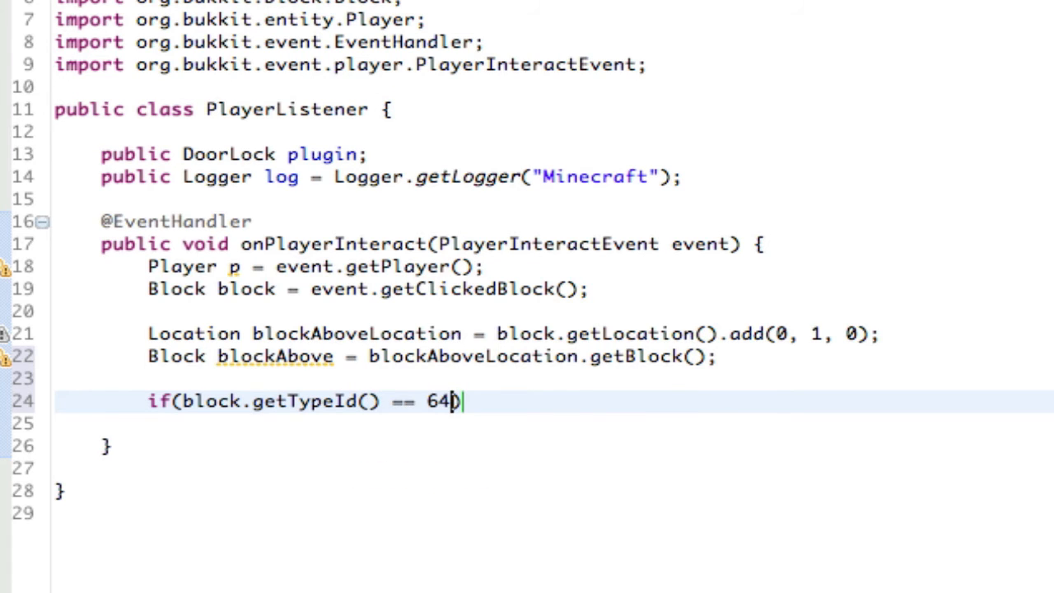
text())
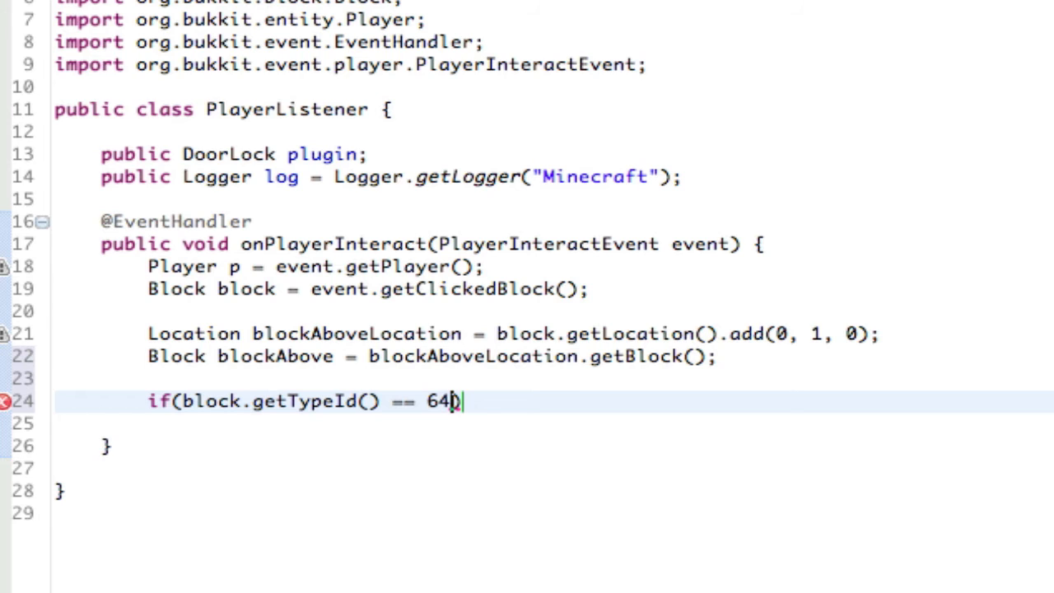
text())
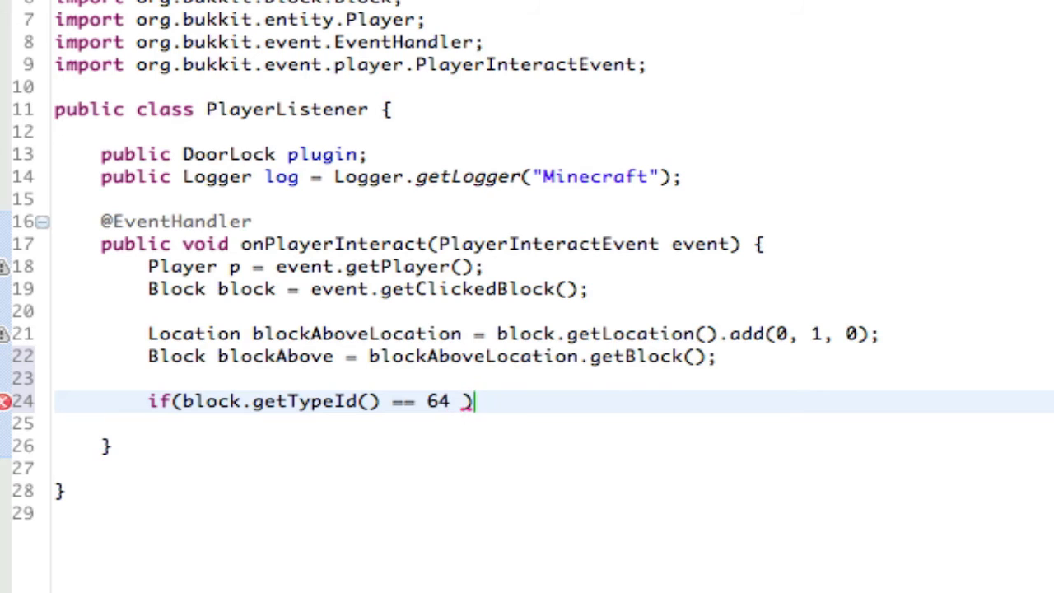
text(||)
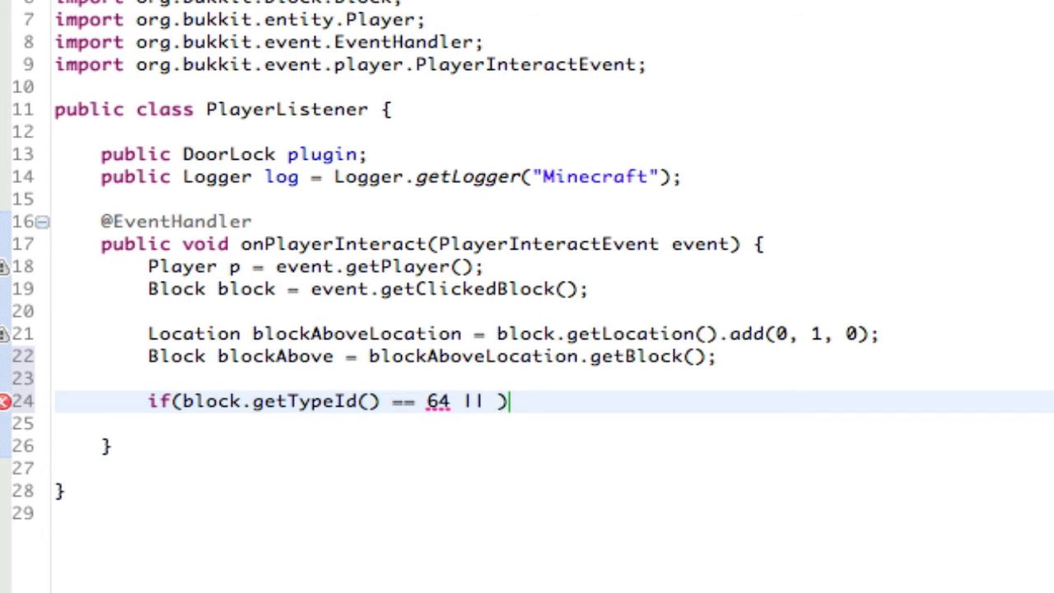
text(blockABove.g)
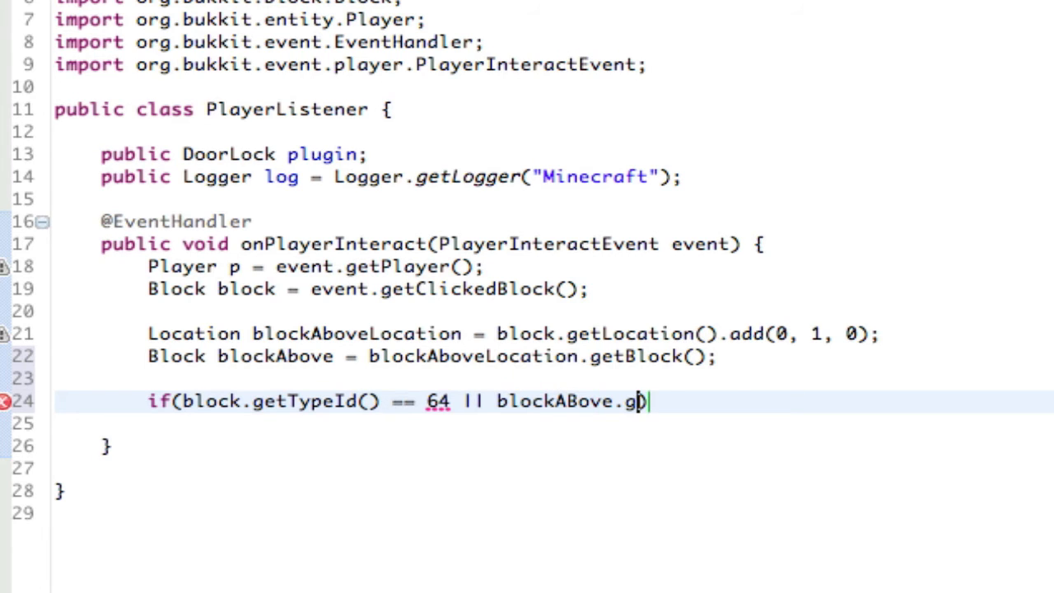
text(etTypeI))
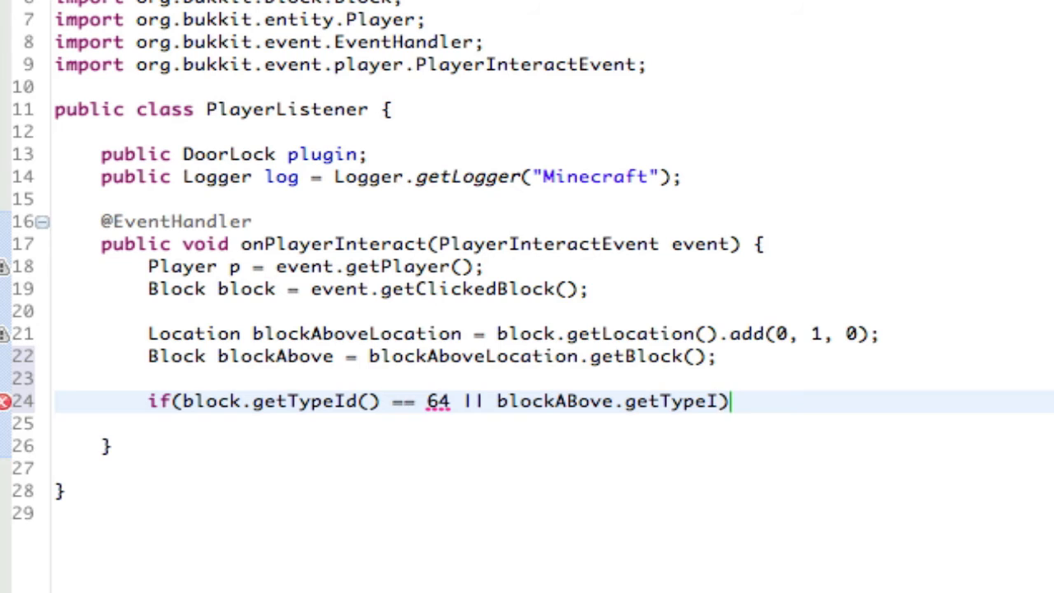
text(d() == 54)
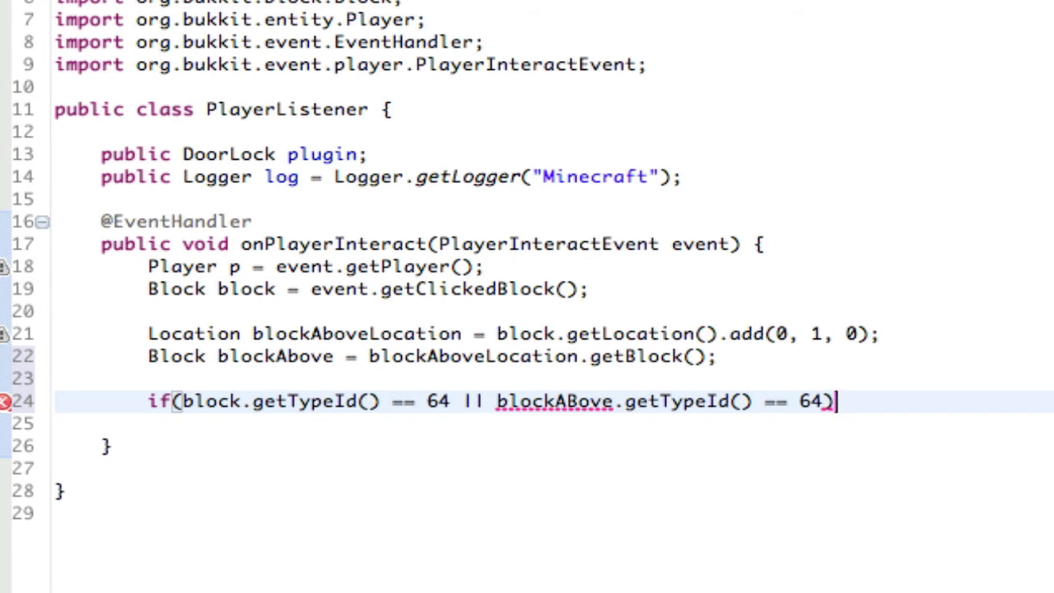
text({)
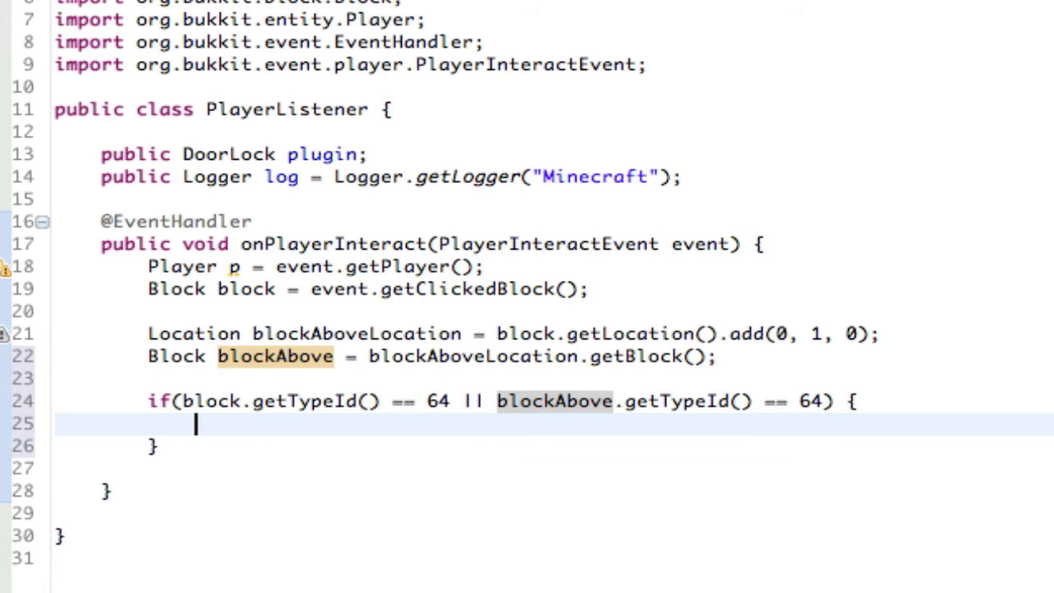
Step: Write the nested if(!p.hasPermission("doorlock.open")) { inside the door check
text(if(p.p))
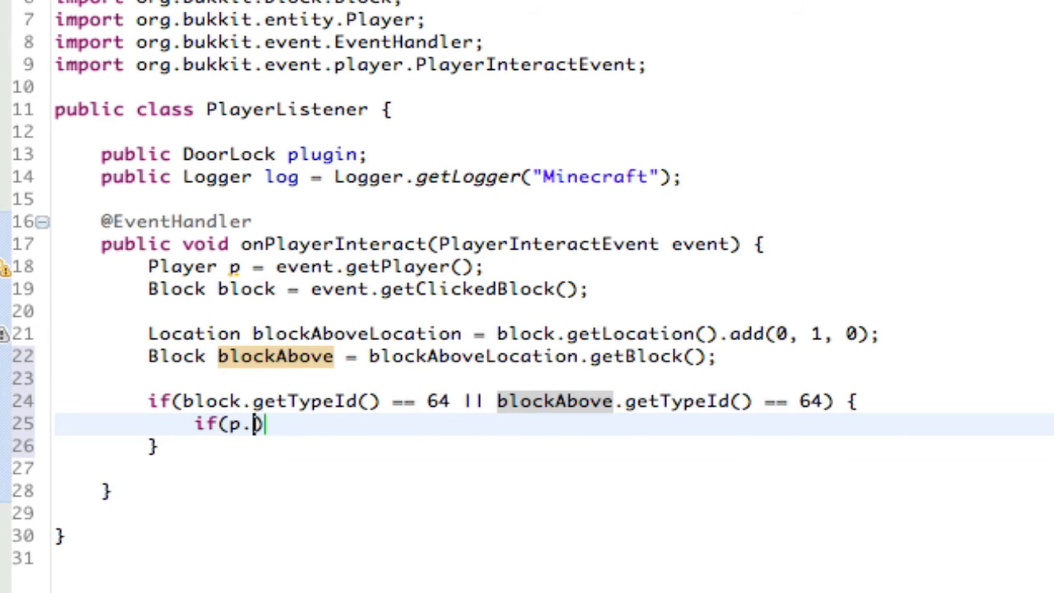
text(hasPermission))
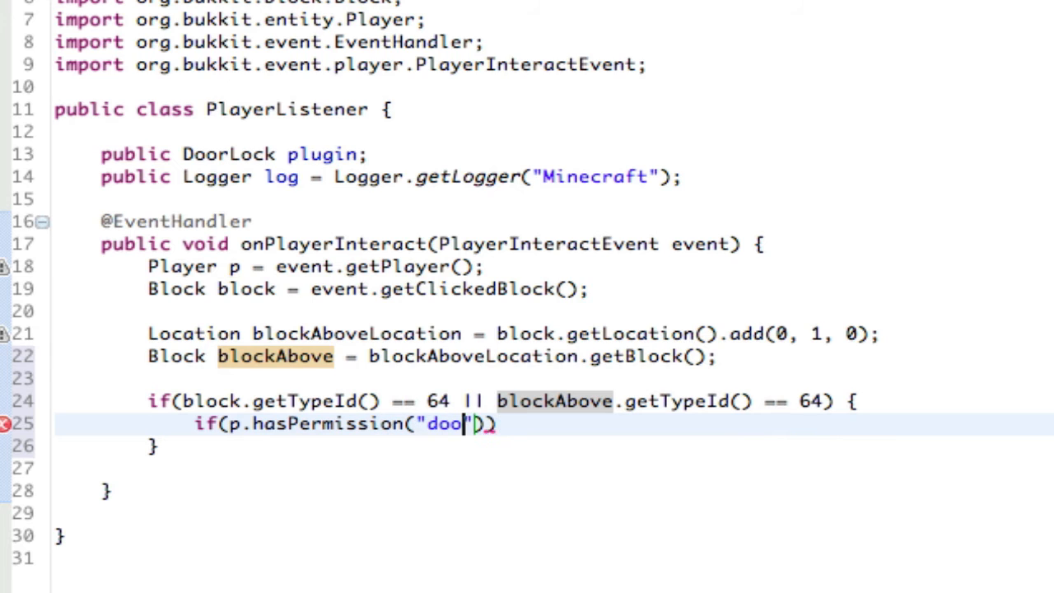
text(rlock.open)
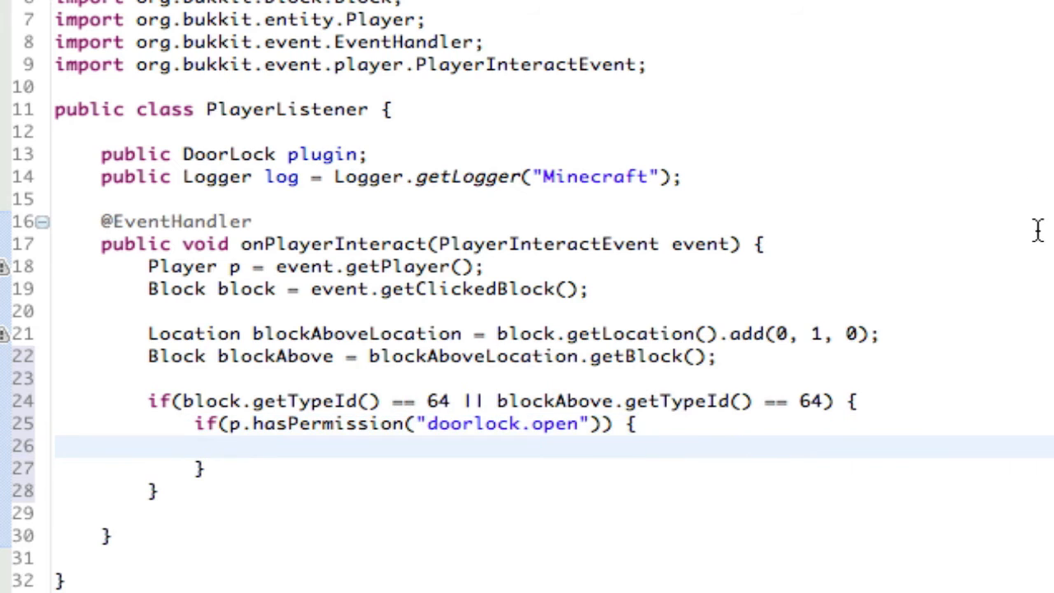
mouse_move(254, 387)
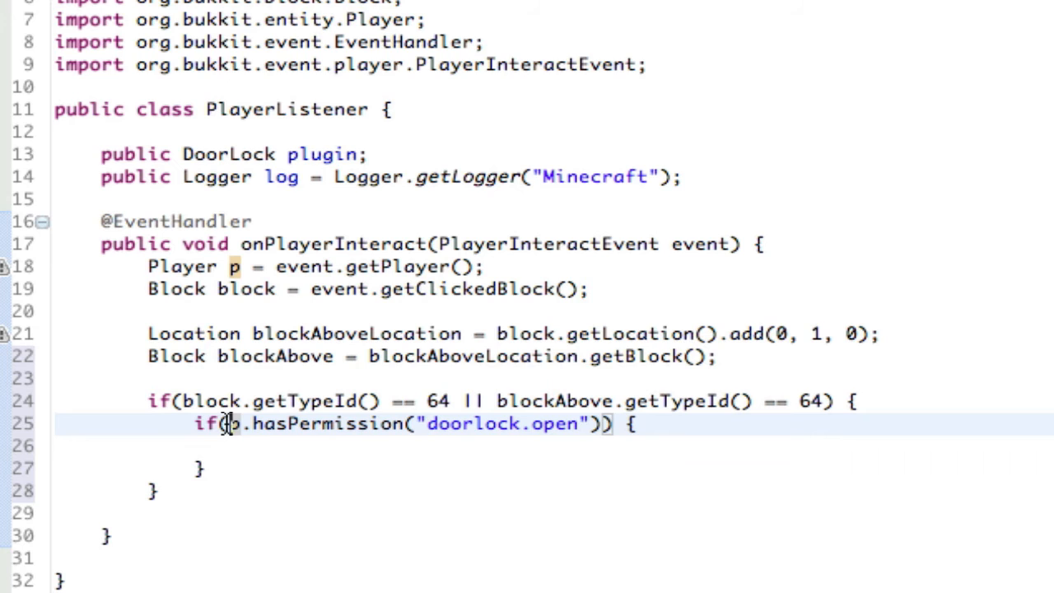
text(!)
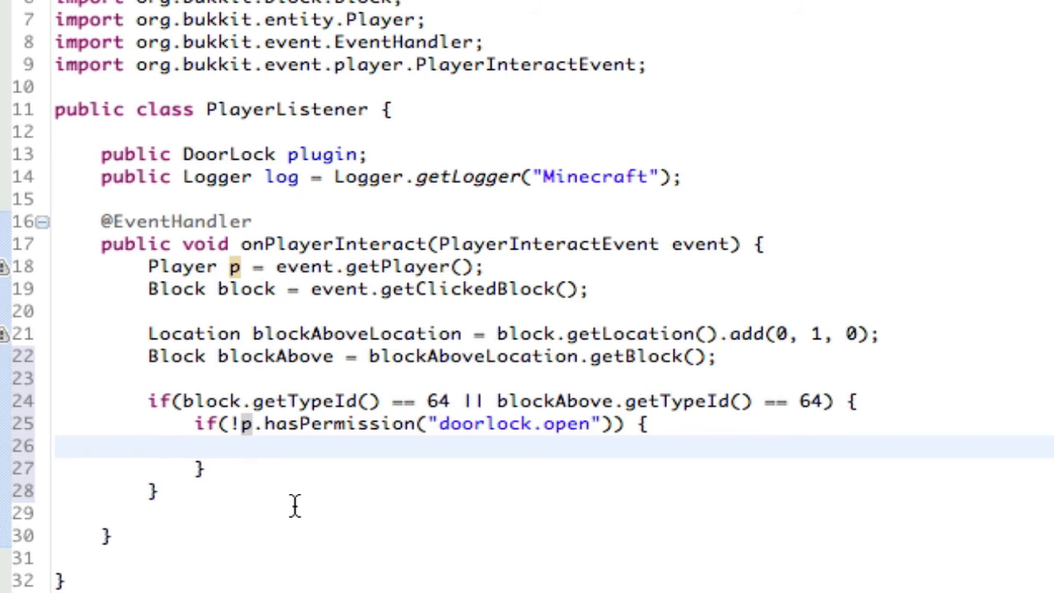
Step: Add p.sendMessage(ChatColor.RED + "You may not interact with this door."); inside the permission if block
text(p.sen)
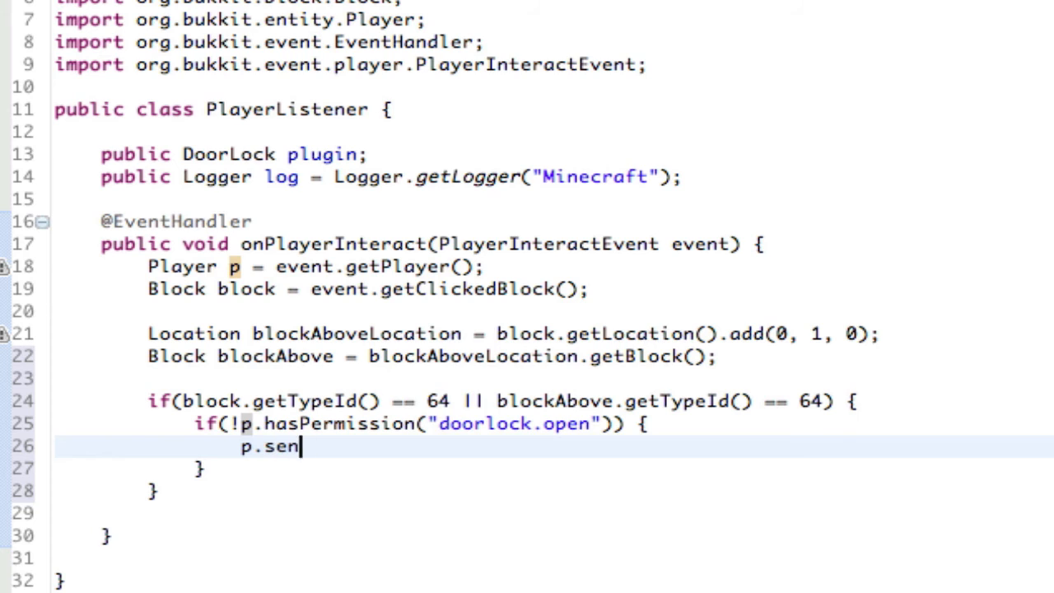
text(dMessage(""))
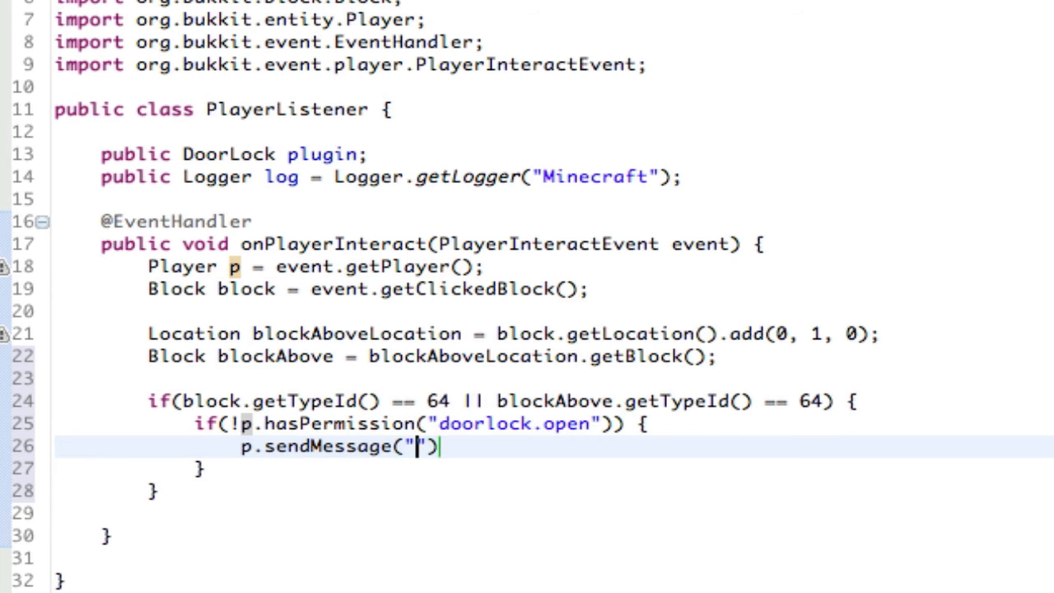
key(BackSpace)
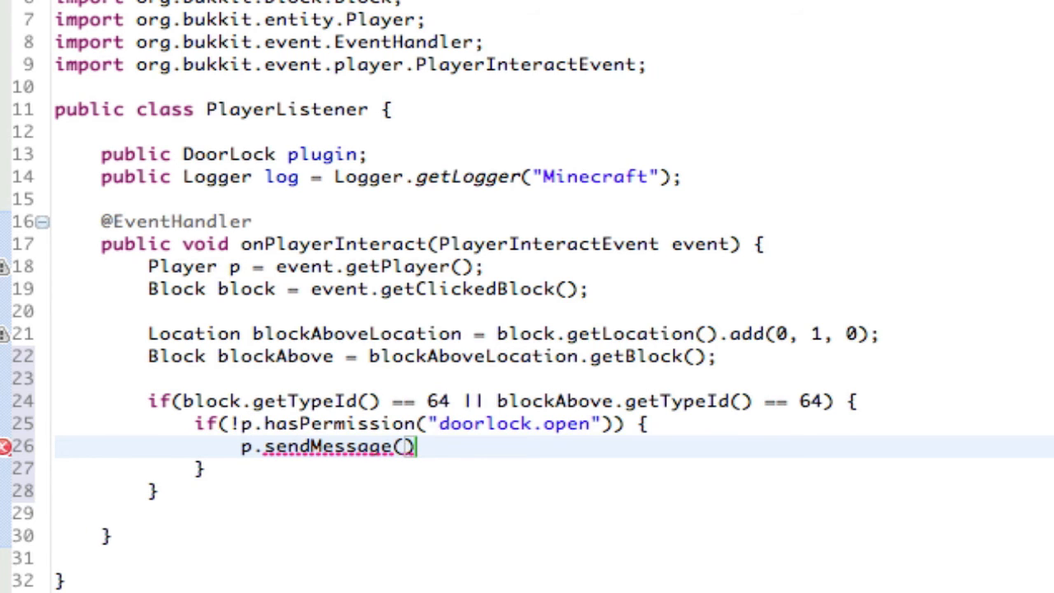
text(ChatColor.)
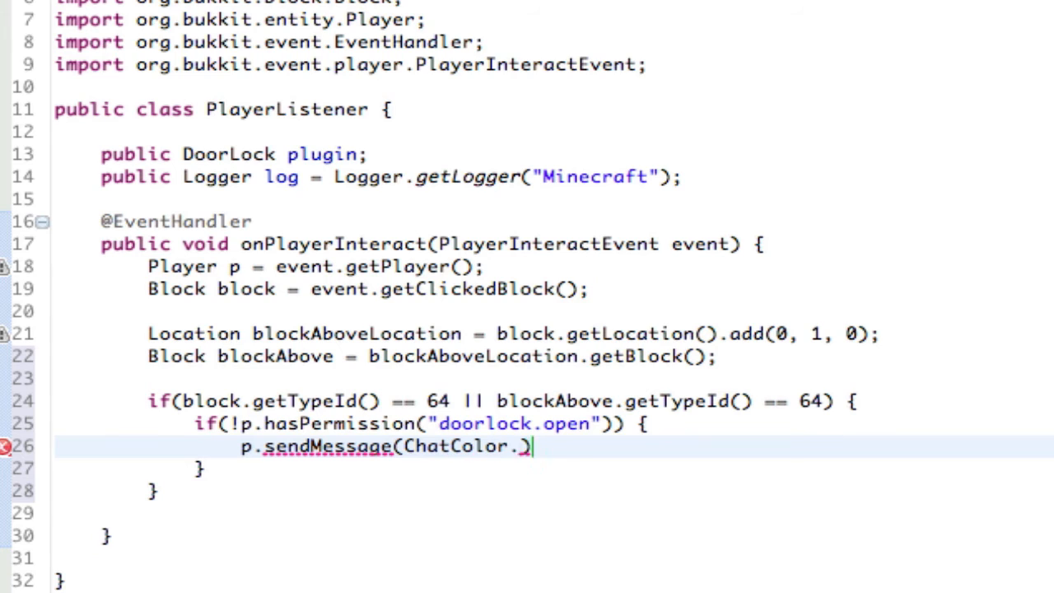
text(RED ))
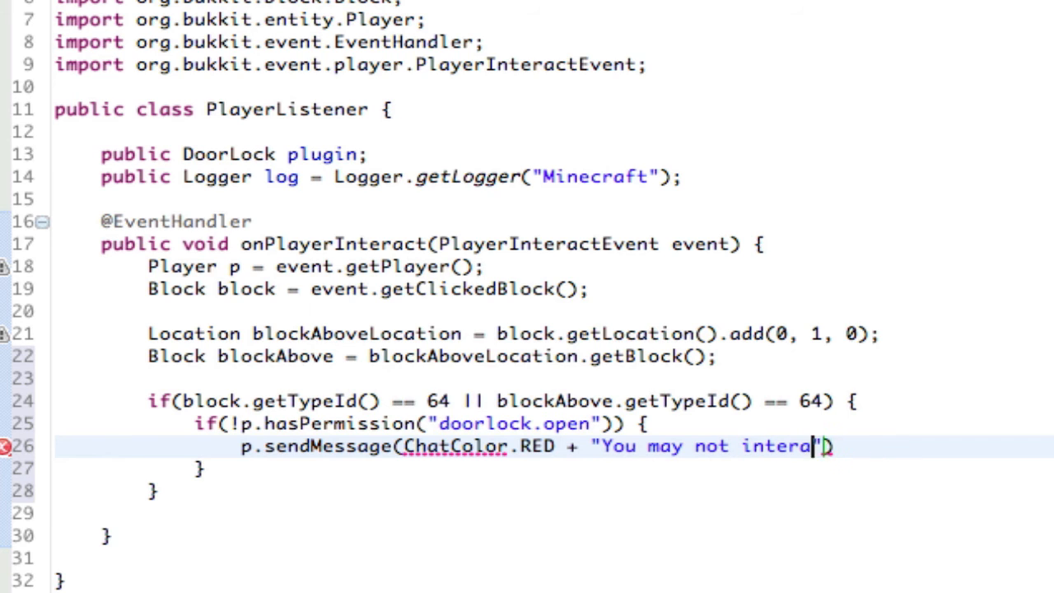
text(ct with this door)
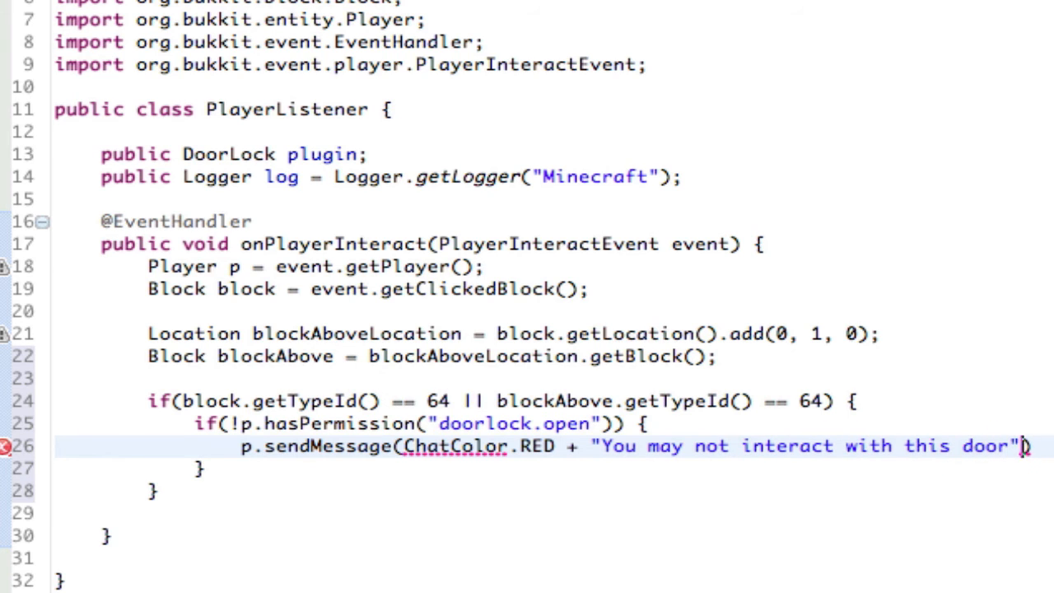
text(/)
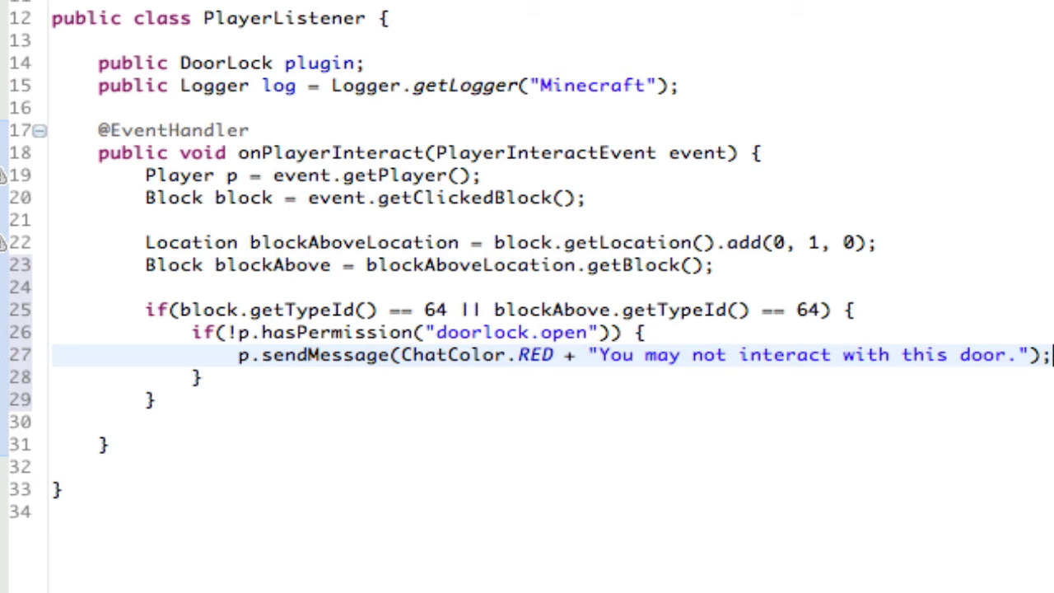
Step: Add event.setCancelled(true); right after the warning message
text(event.)
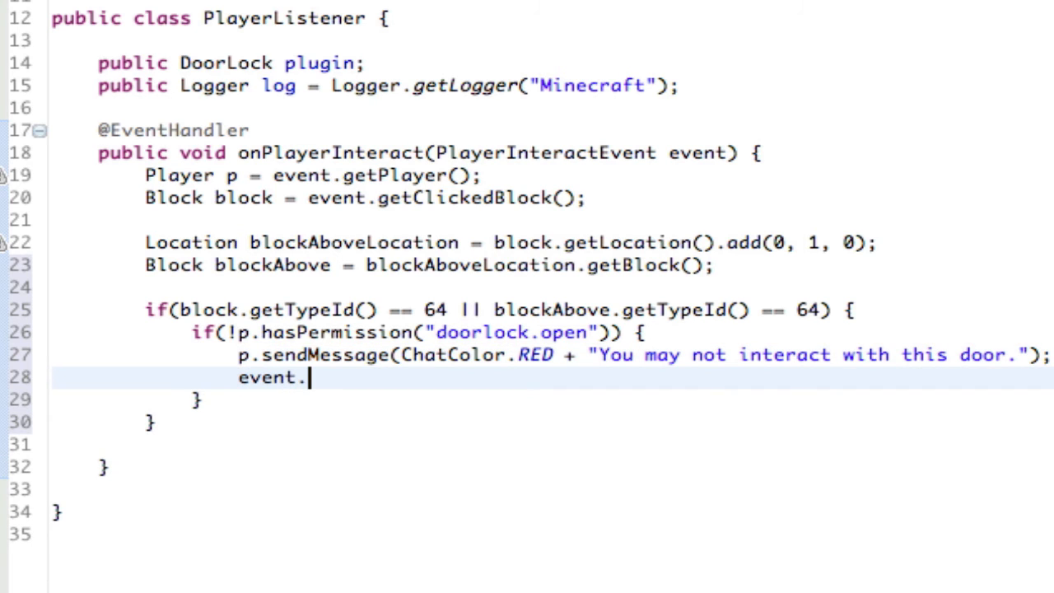
text(setCancelled)
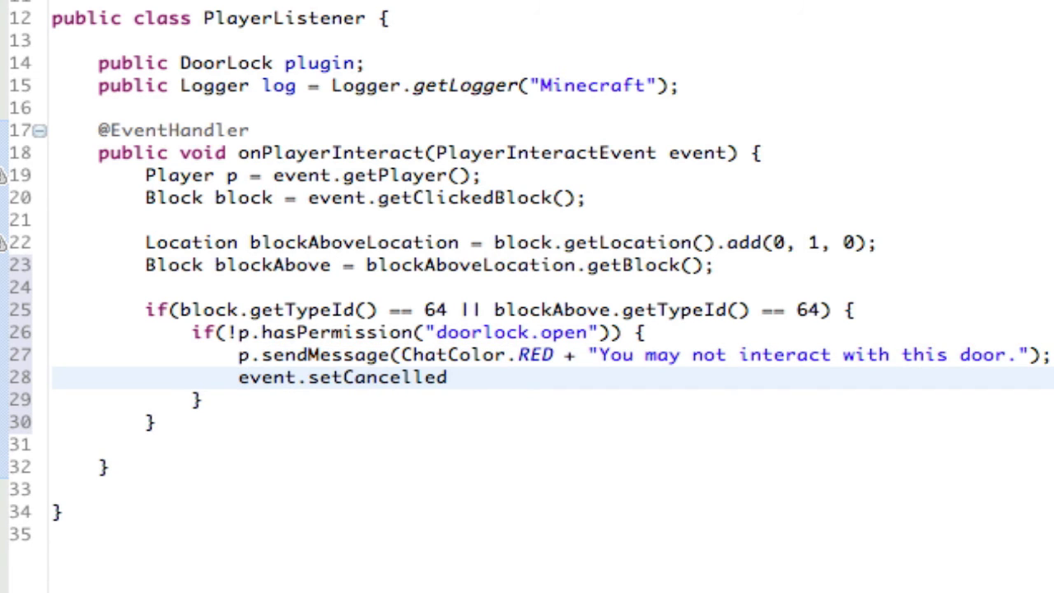
text((tr)
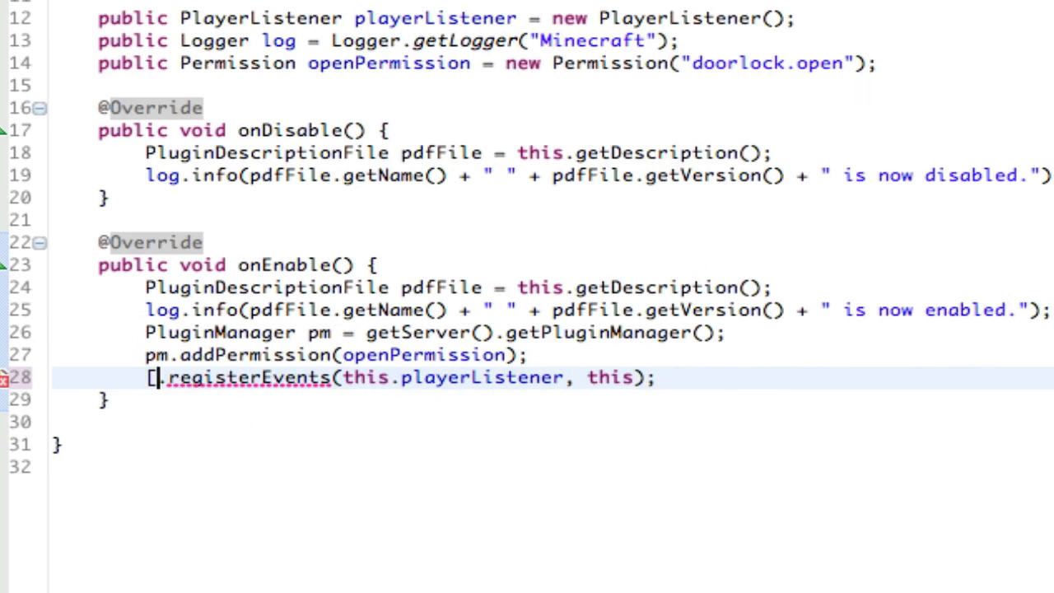
Step: Add "implements Listener" to the PlayerListener class declaration
click(364, 63)
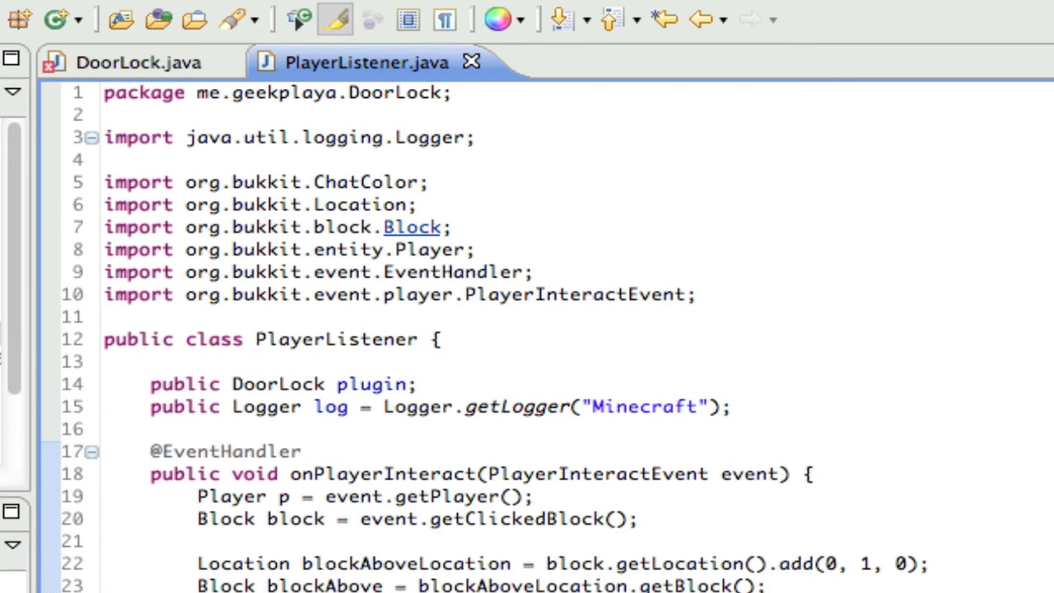
mouse_move(79, 49)
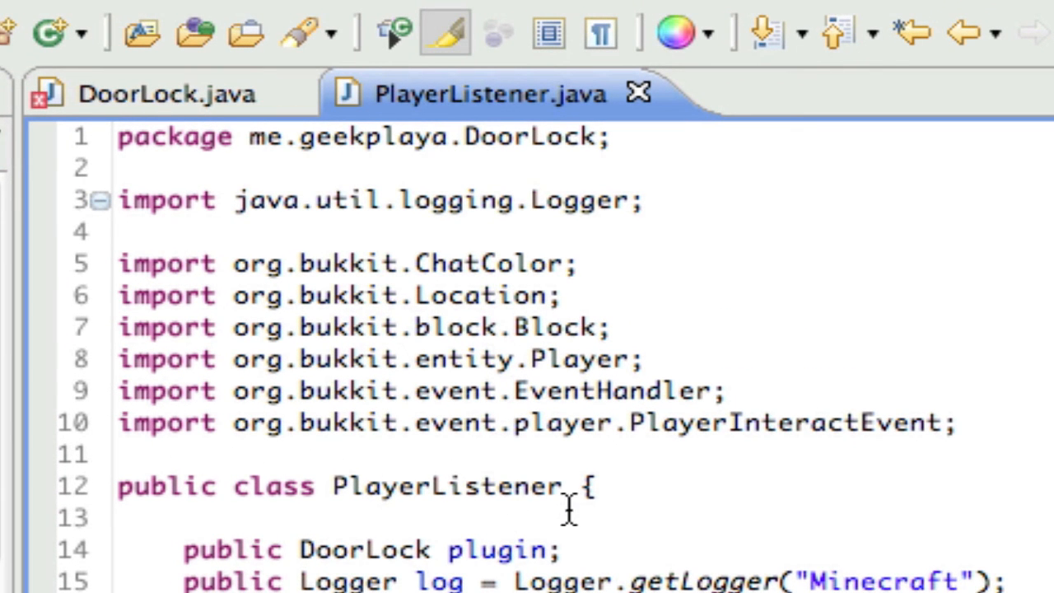
text(o,[])
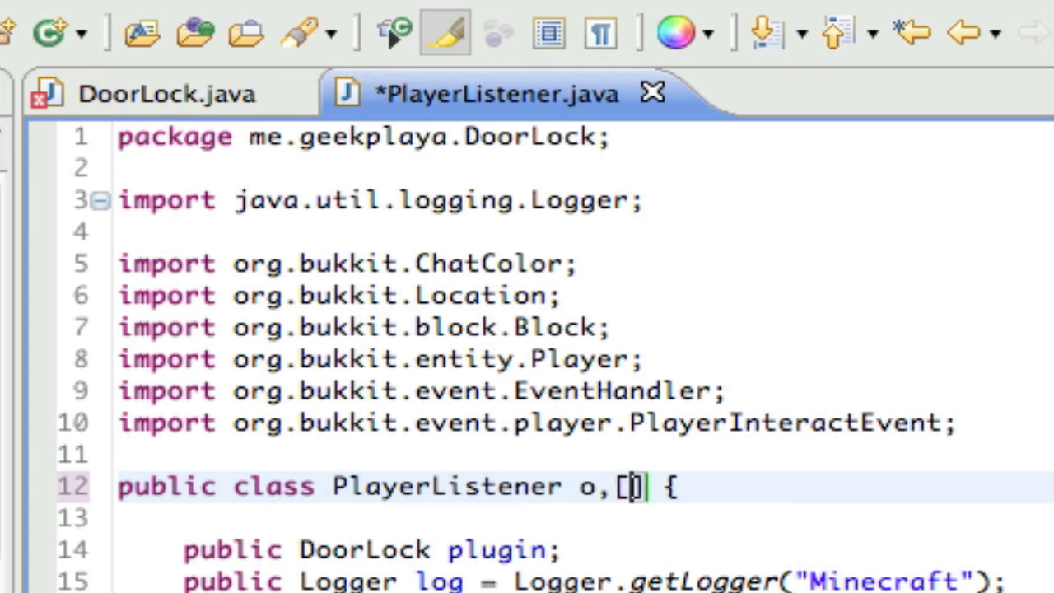
text(implements Lis)
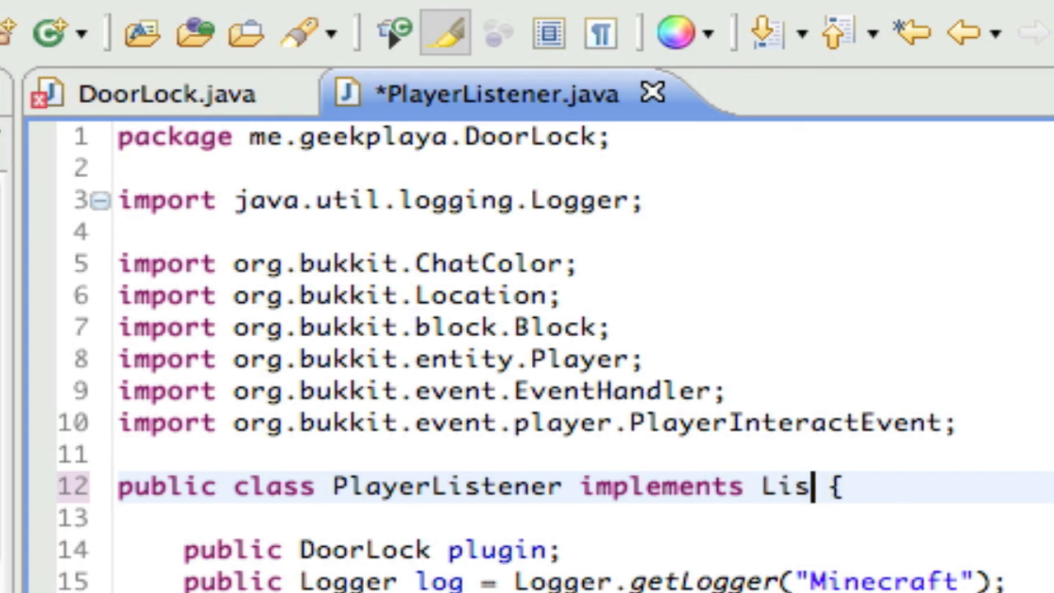
text(tener)
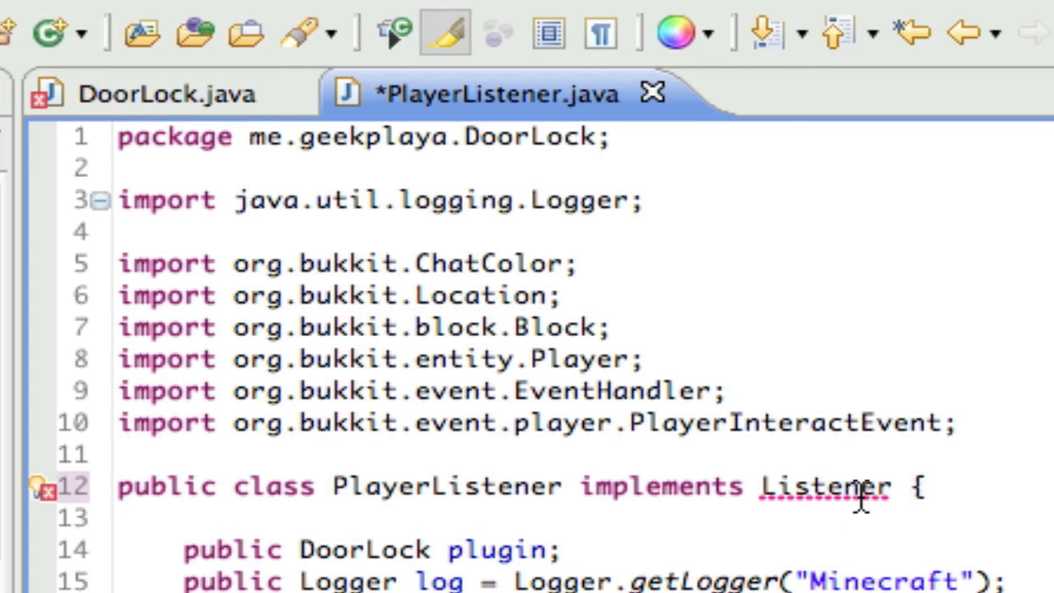
scroll(down, 3)
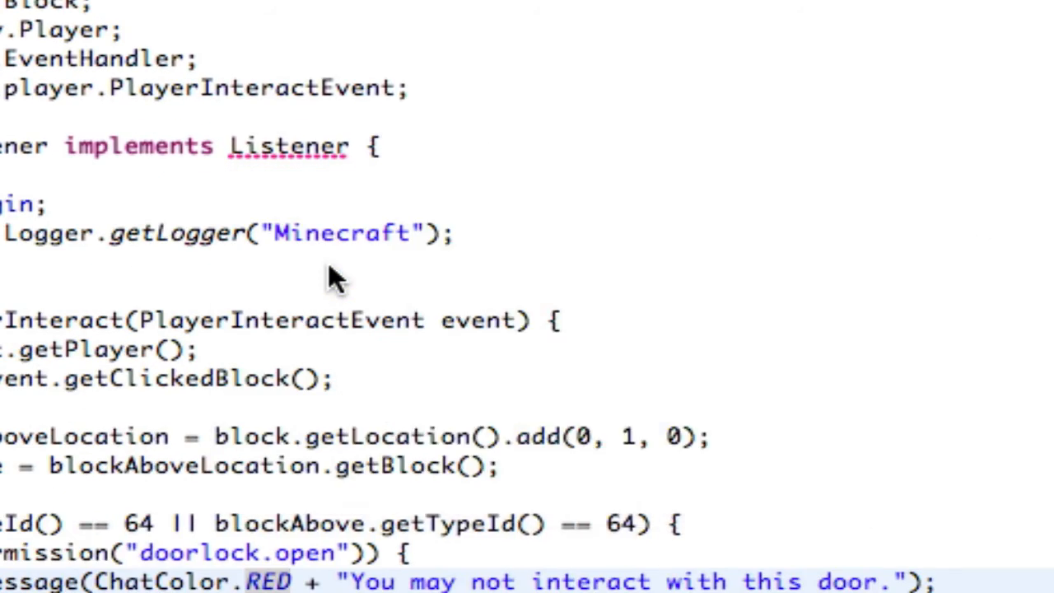
Step: Return to DoorLock.java to view onEnable registering the player listener
click(181, 31)
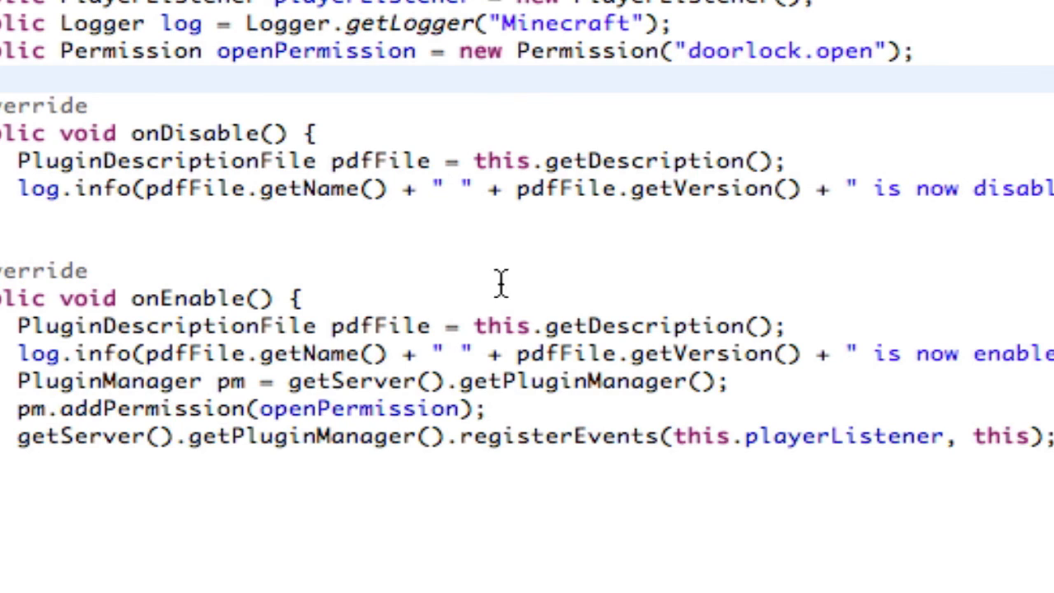
mouse_move(502, 283)
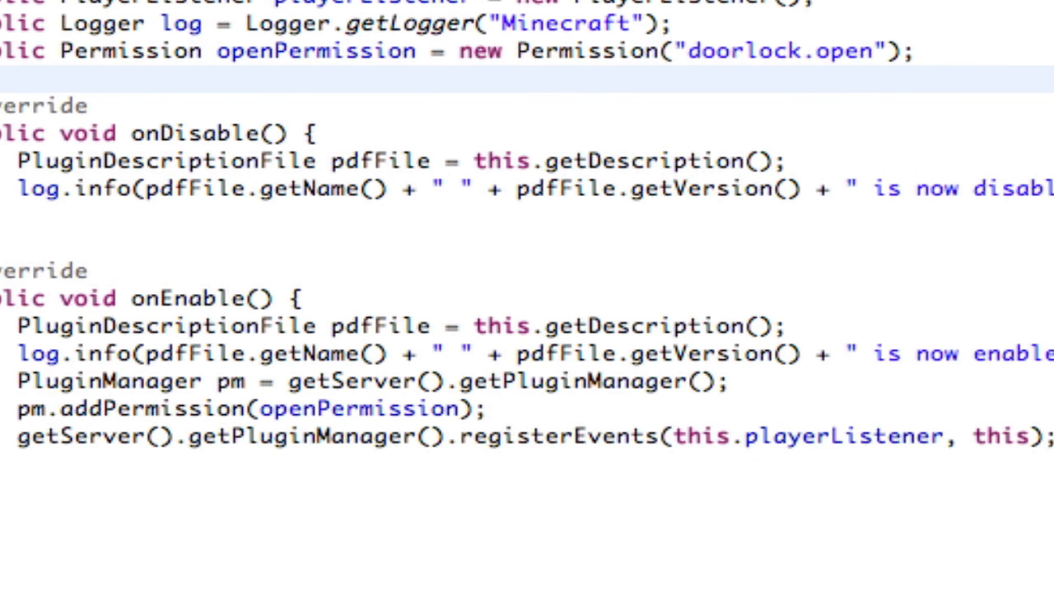